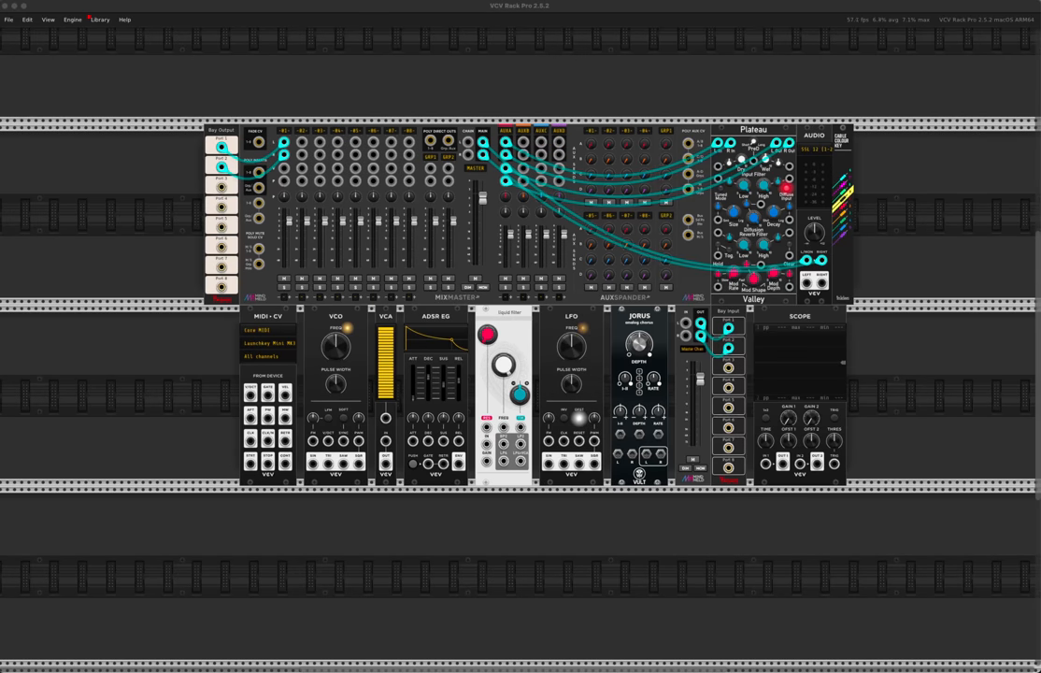
{"action": "mouse_move", "coordinate": [479, 462]}
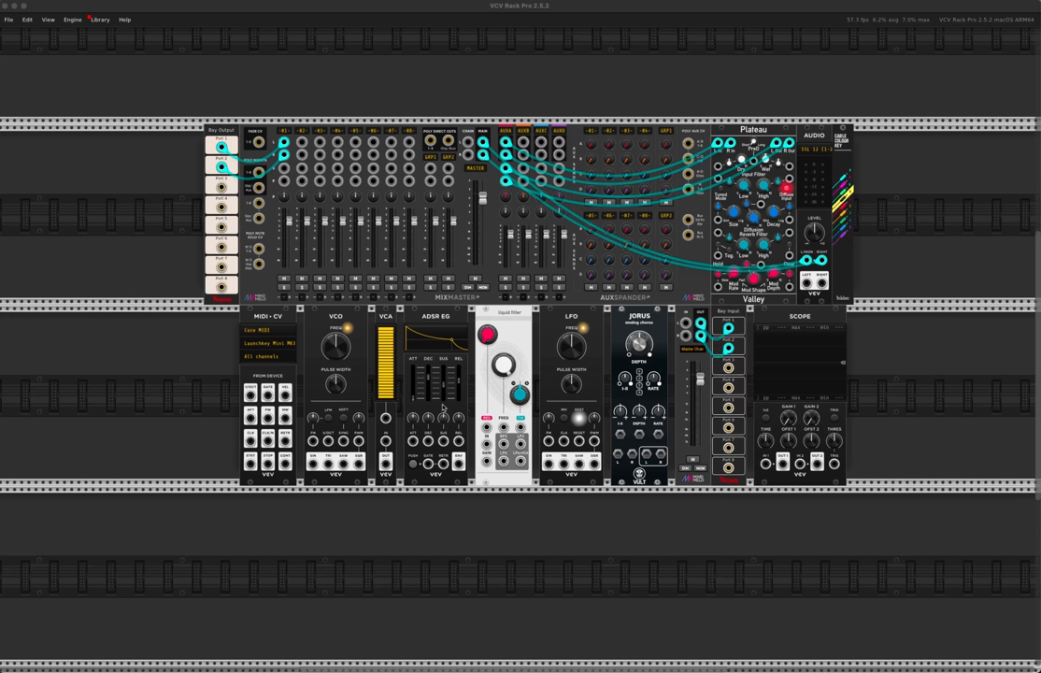
{"action": "mouse_move", "coordinate": [381, 530]}
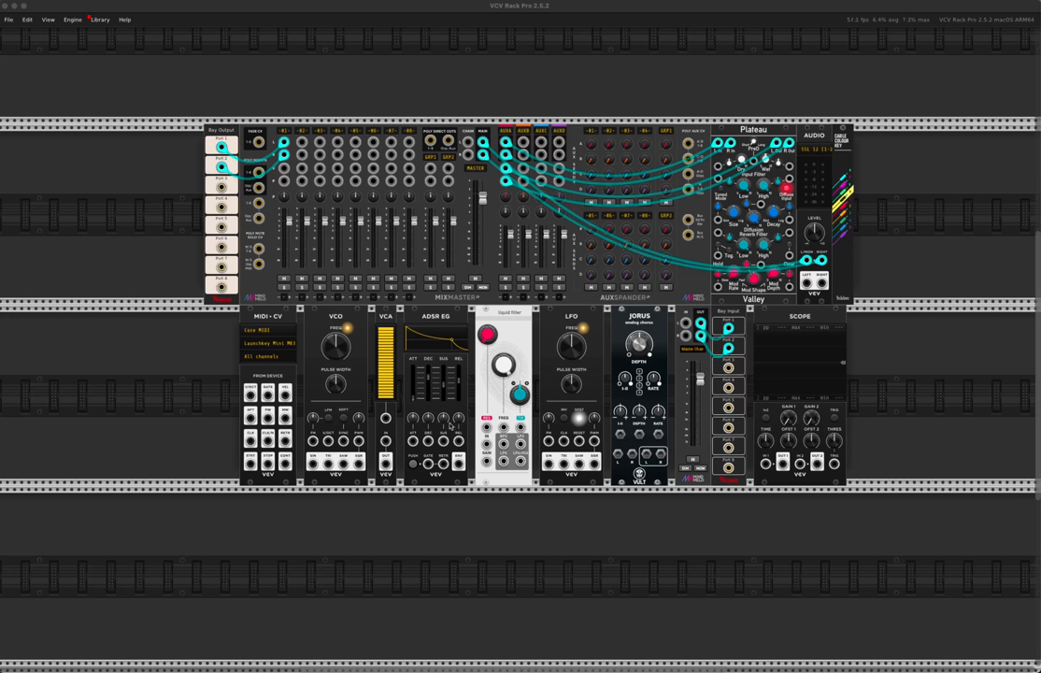
{"action": "mouse_move", "coordinate": [452, 505]}
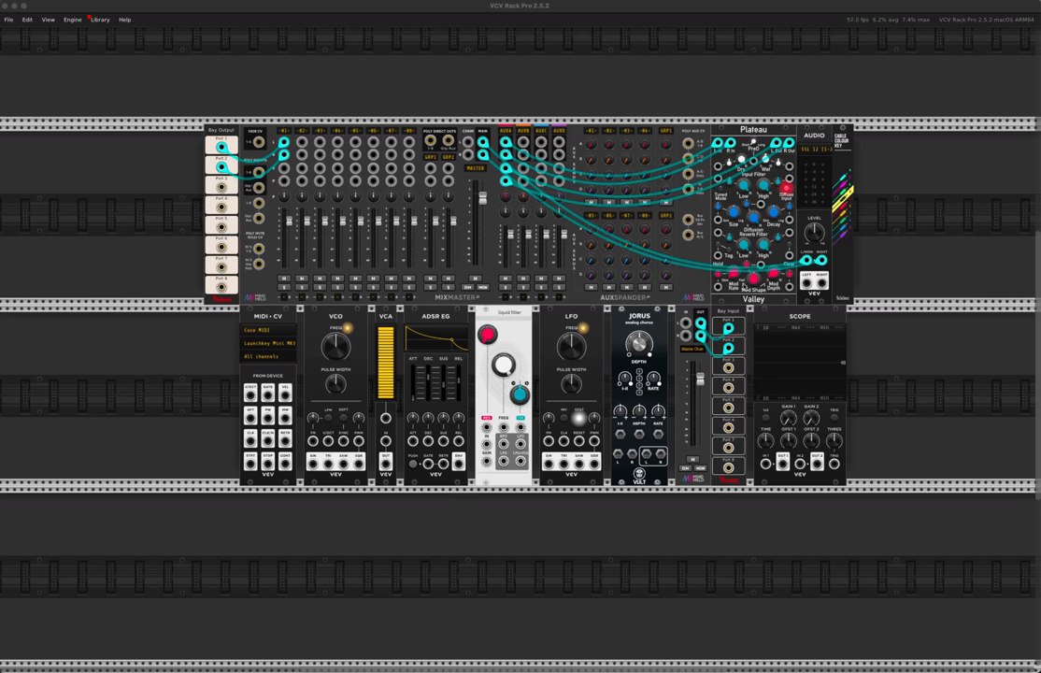
{"action": "mouse_move", "coordinate": [229, 381]}
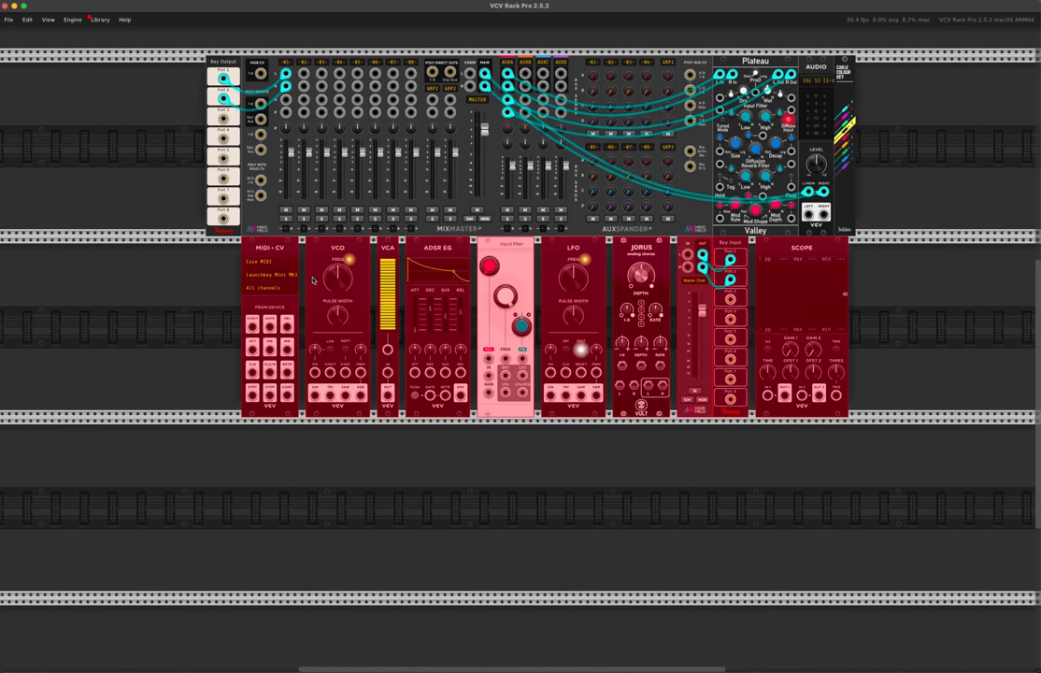
Step: Scroll down the rack to the MixMaster/Plateau row and voice modules
{"action": "scroll", "scroll_direction": "down", "scroll_amount": 3}
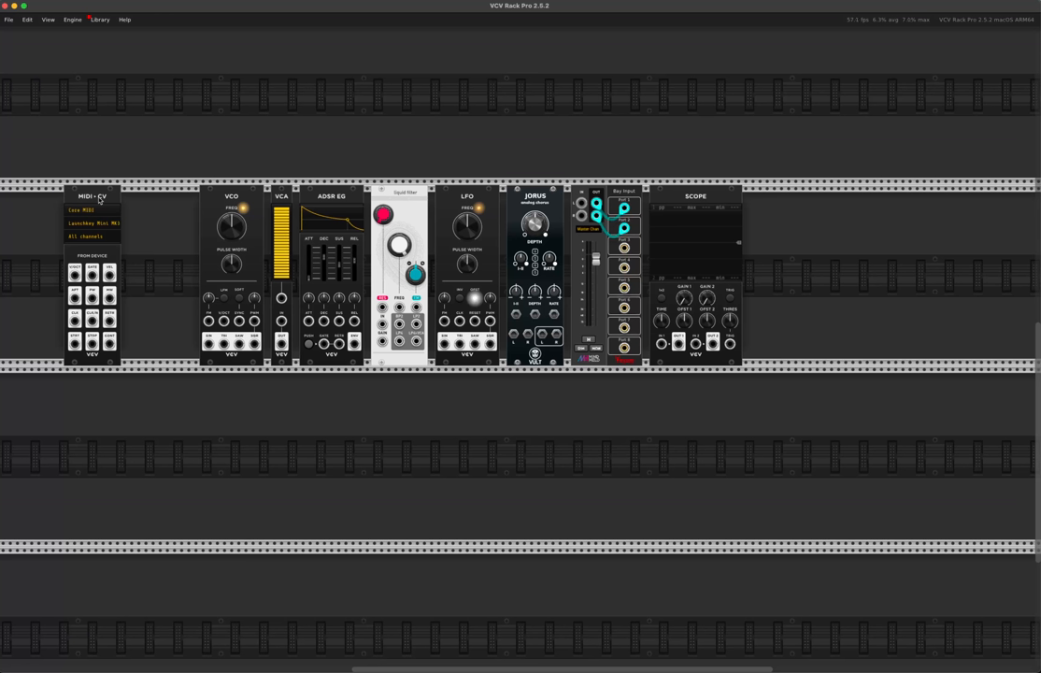
{"action": "mouse_move", "coordinate": [99, 227]}
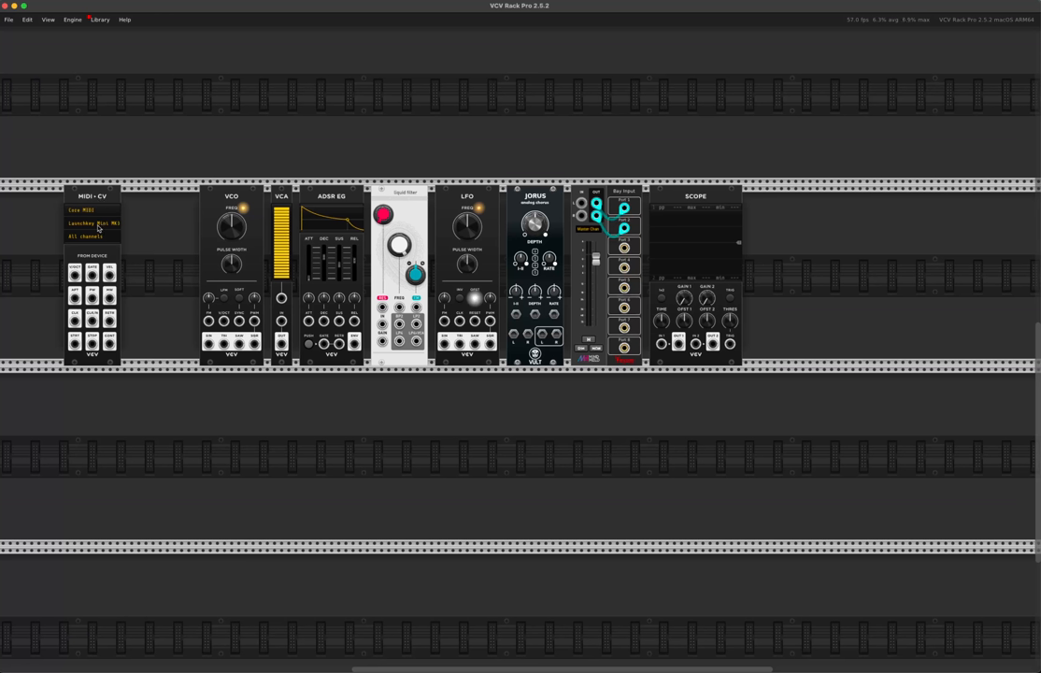
{"action": "mouse_move", "coordinate": [209, 226]}
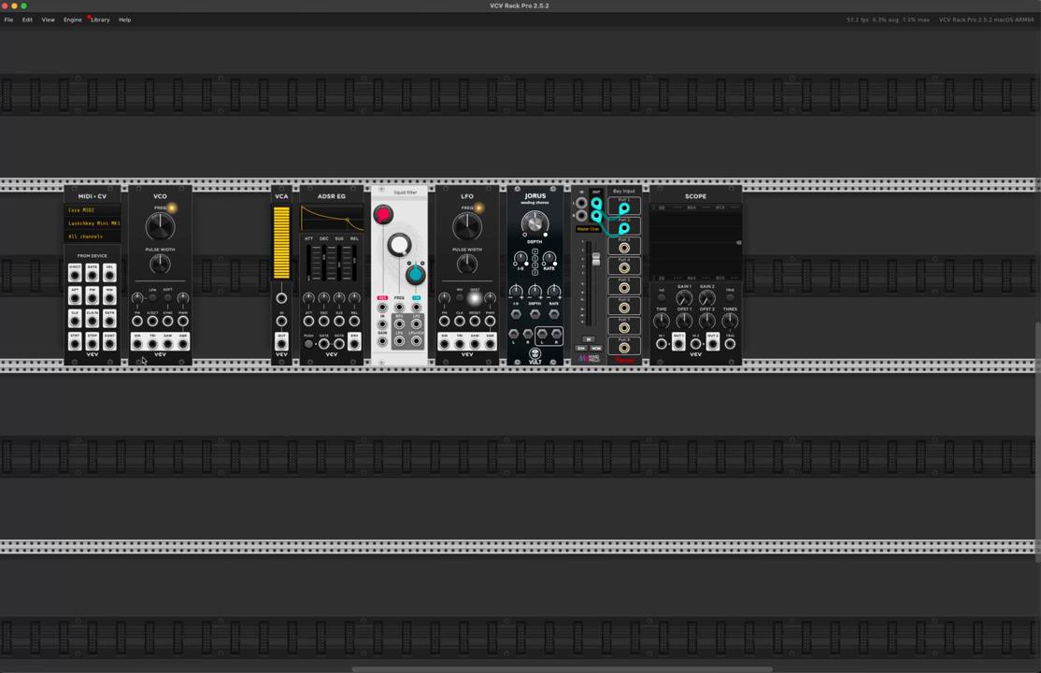
{"action": "mouse_move", "coordinate": [168, 336]}
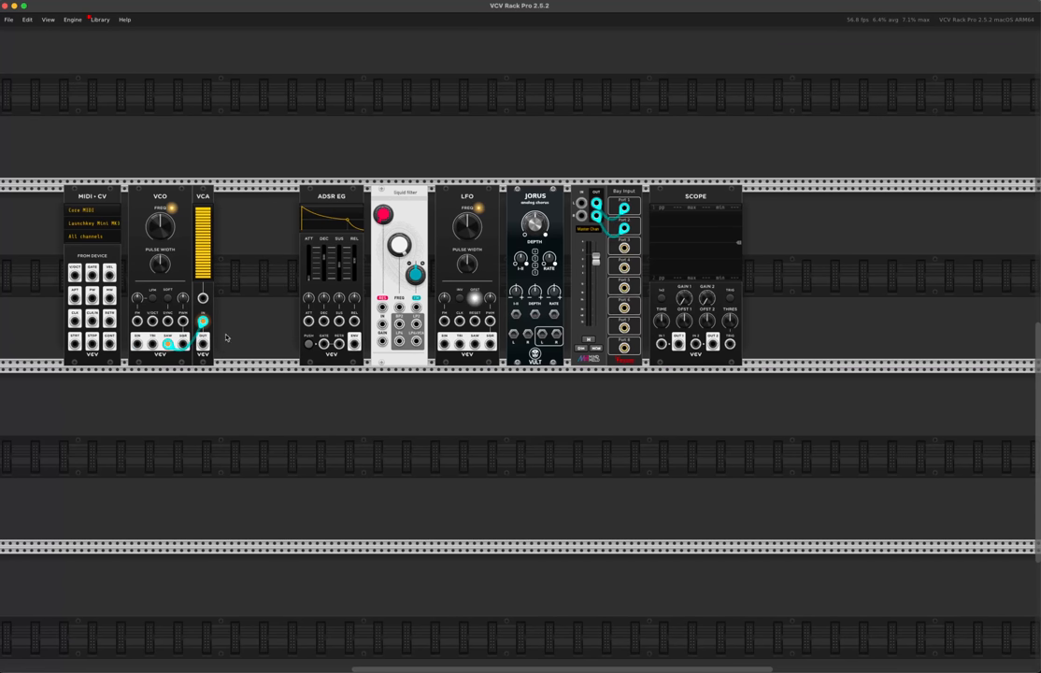
{"action": "mouse_move", "coordinate": [210, 252]}
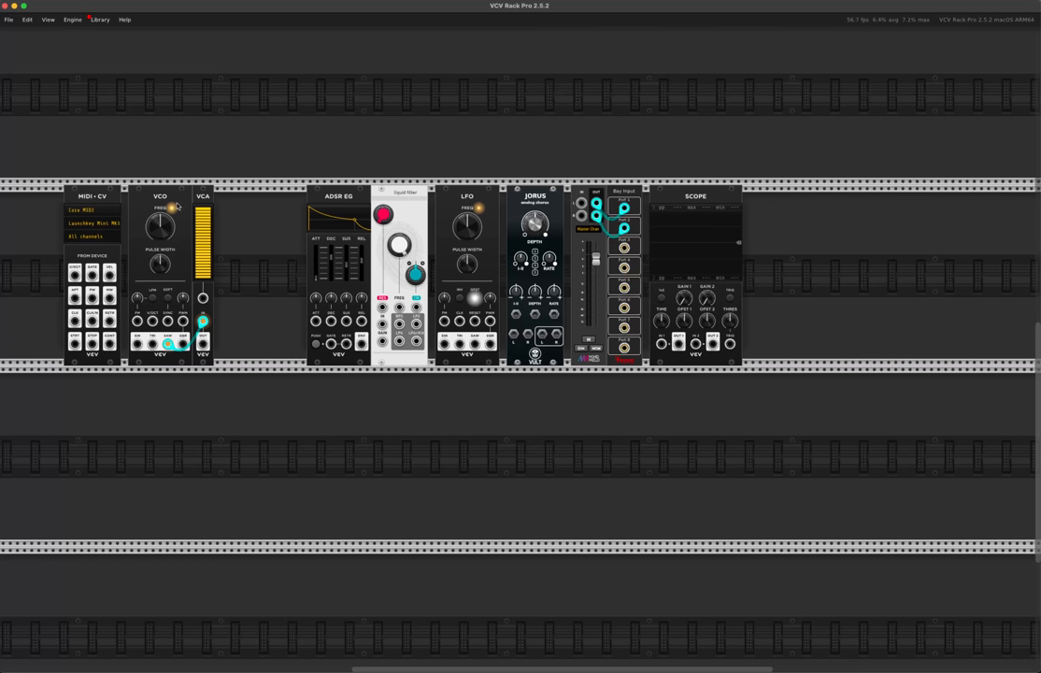
Step: Move the Liquid filter module next to the VCA
{"action": "left_click_drag", "start_coordinate": [404, 271], "coordinate": [248, 271]}
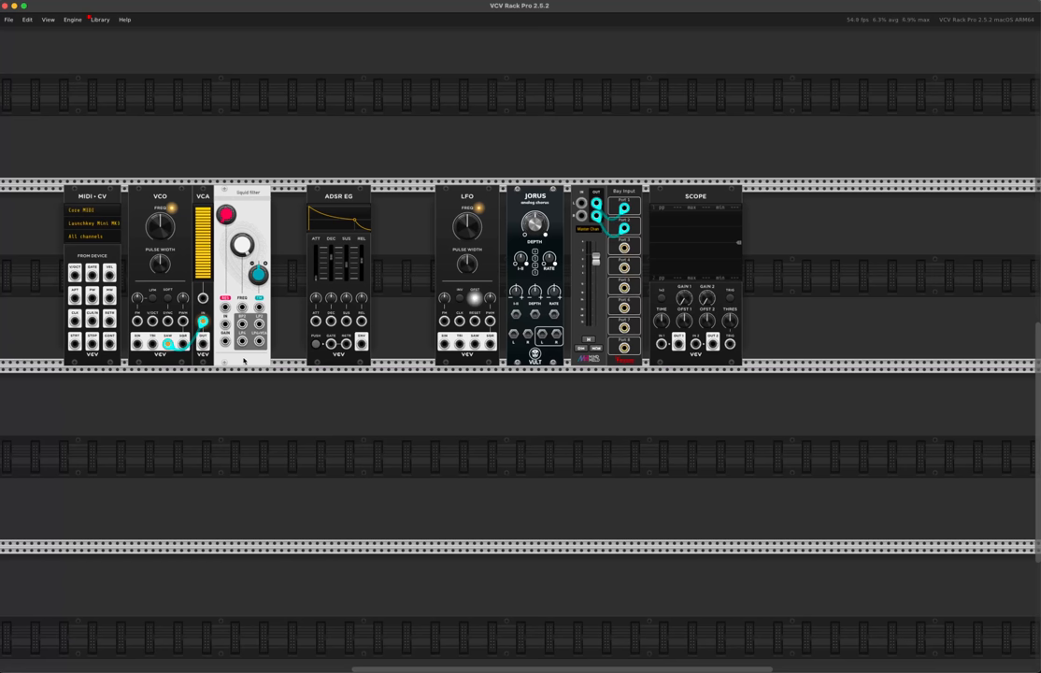
{"action": "mouse_move", "coordinate": [202, 343]}
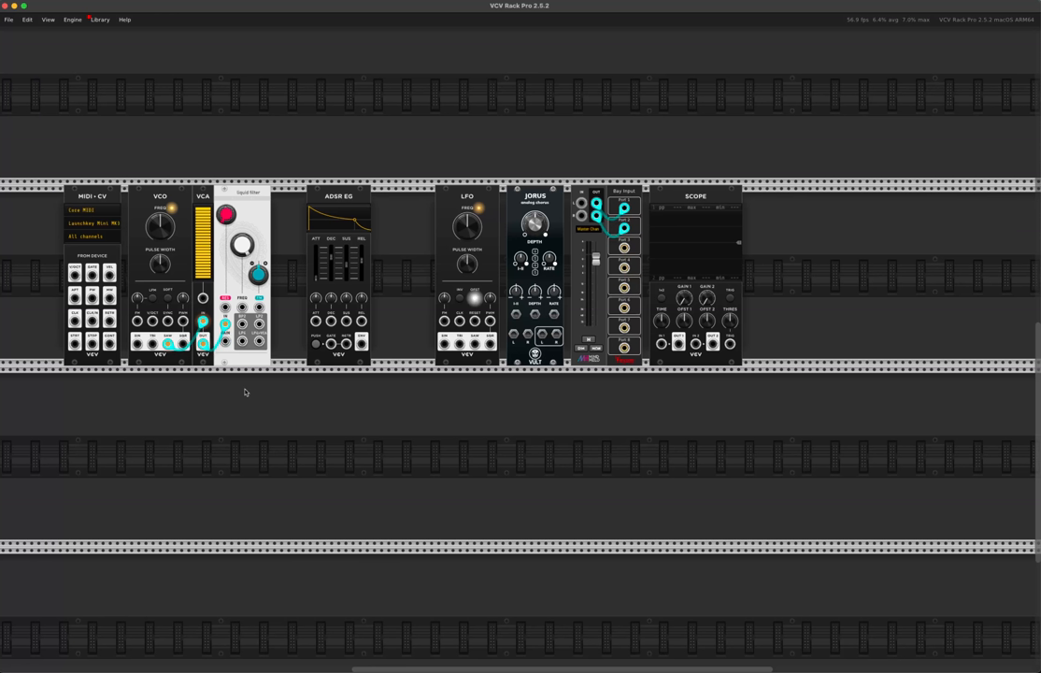
{"action": "mouse_move", "coordinate": [241, 384]}
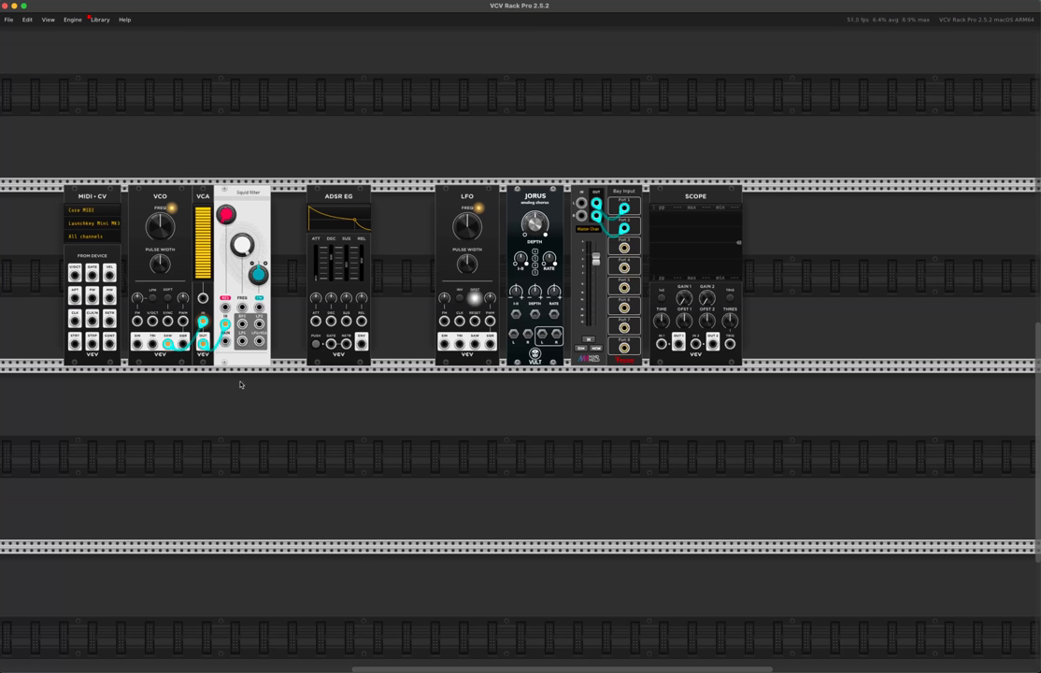
{"action": "mouse_move", "coordinate": [187, 282]}
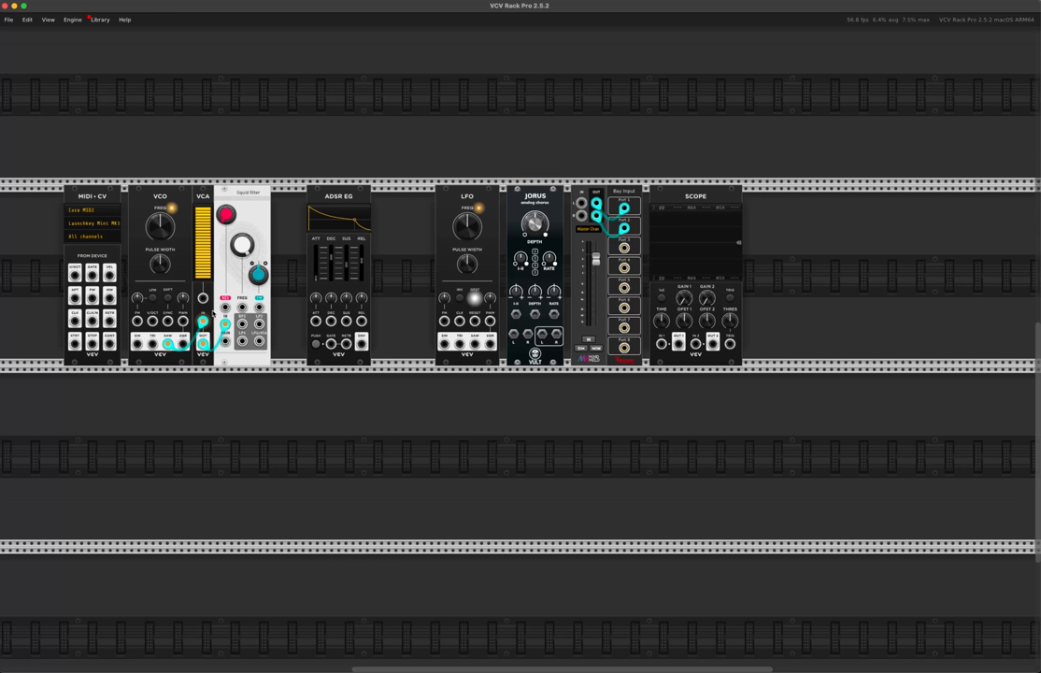
{"action": "mouse_move", "coordinate": [74, 275]}
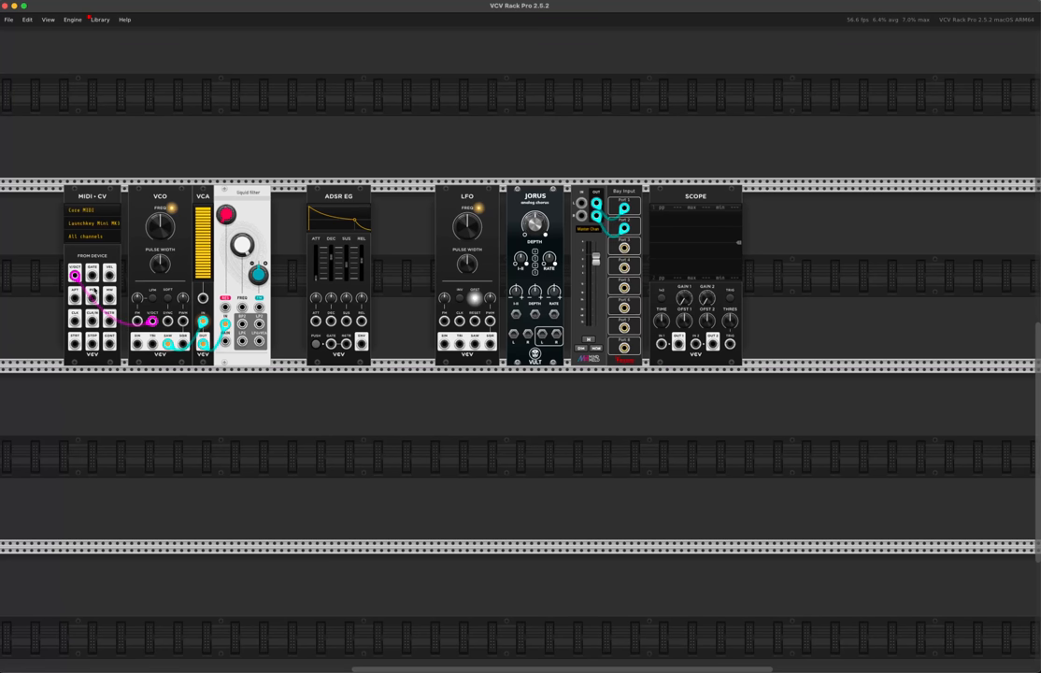
{"action": "mouse_move", "coordinate": [148, 286]}
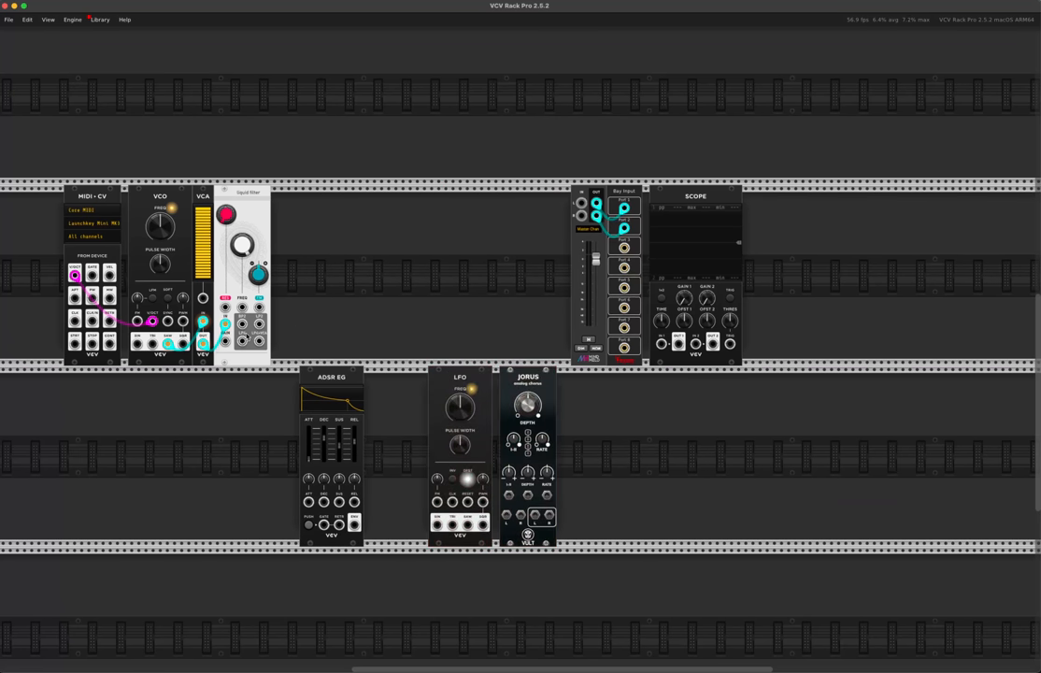
Step: Drag a module from the upper row down into the empty lower rack row
{"action": "left_click_drag", "start_coordinate": [262, 325], "coordinate": [494, 313]}
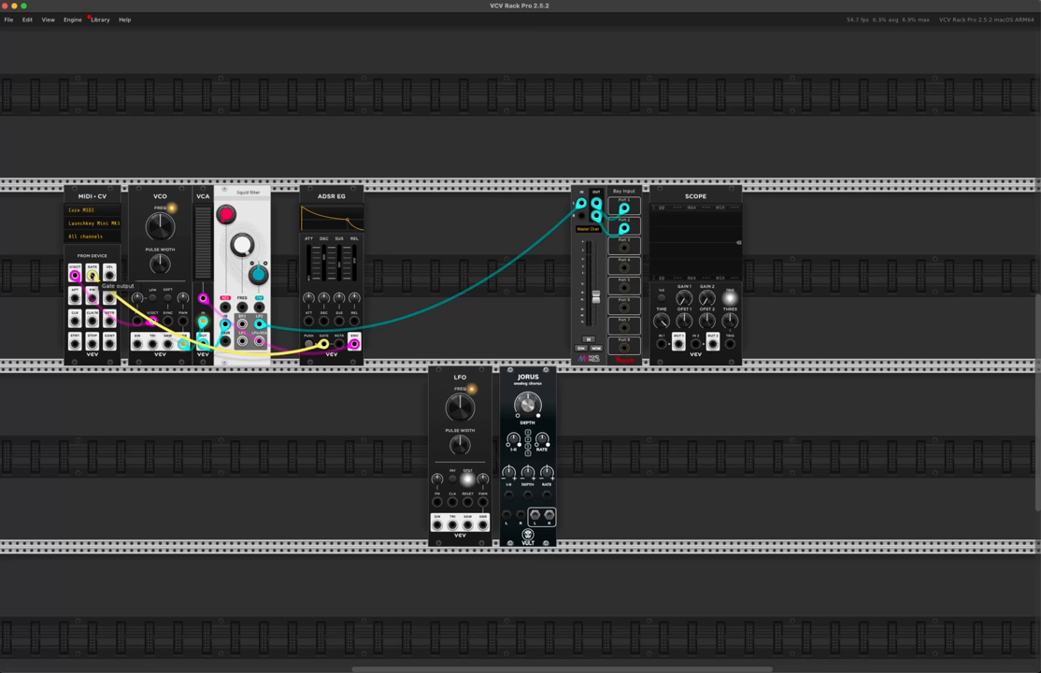
{"action": "mouse_move", "coordinate": [74, 280]}
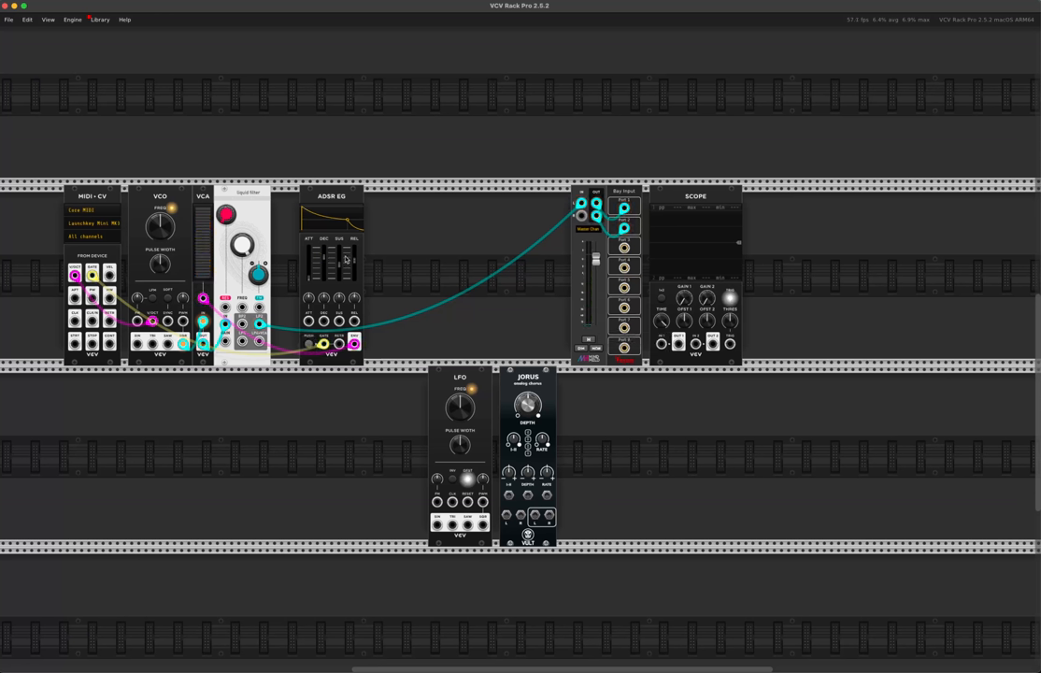
{"action": "mouse_move", "coordinate": [242, 246]}
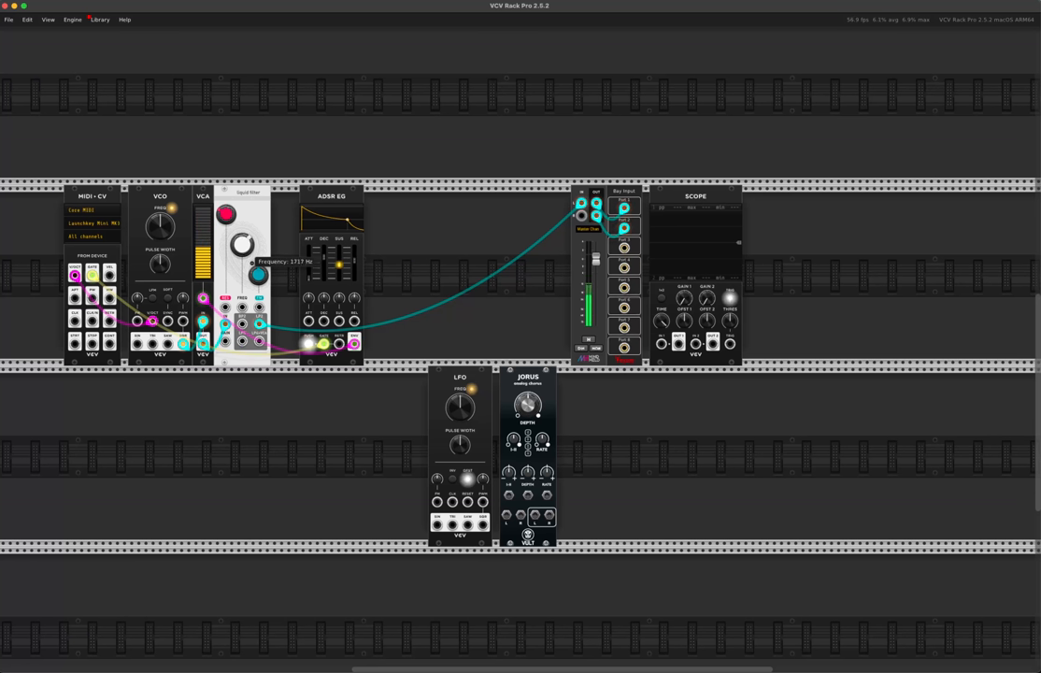
Step: Nudge the Liquid filter's cutoff frequency knob
{"action": "left_click_drag", "start_coordinate": [241, 236], "coordinate": [245, 243]}
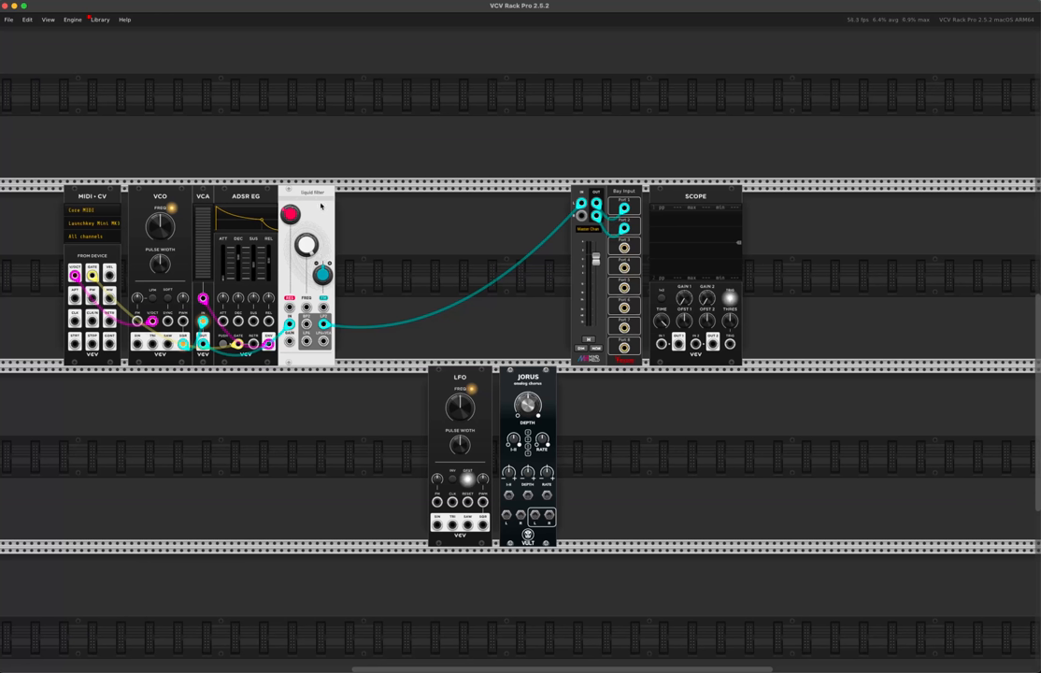
{"action": "mouse_move", "coordinate": [316, 217]}
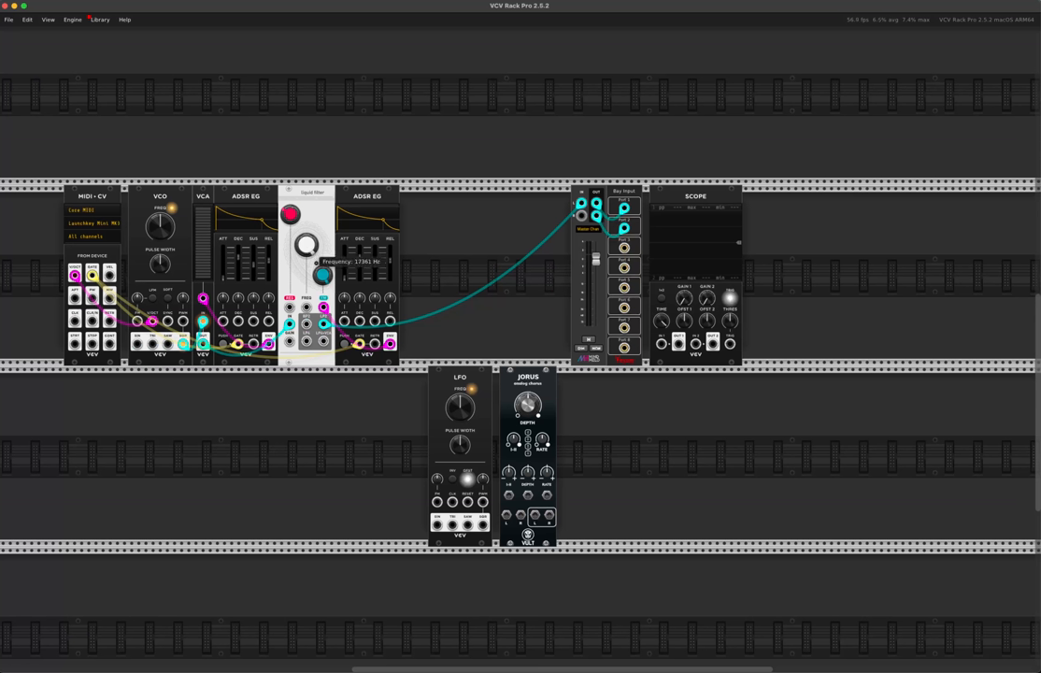
Step: Lower the filter cutoff toward 180 Hz and patch the second envelope into filter FM
{"action": "left_click_drag", "start_coordinate": [305, 246], "coordinate": [299, 252]}
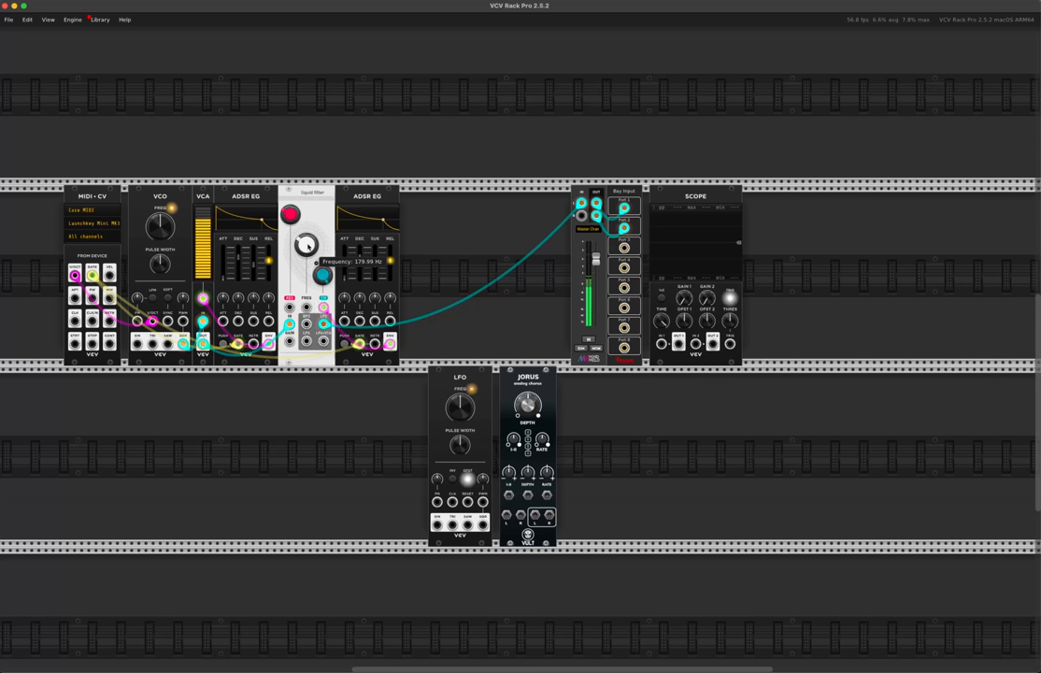
{"action": "left_click_drag", "start_coordinate": [306, 245], "coordinate": [306, 257]}
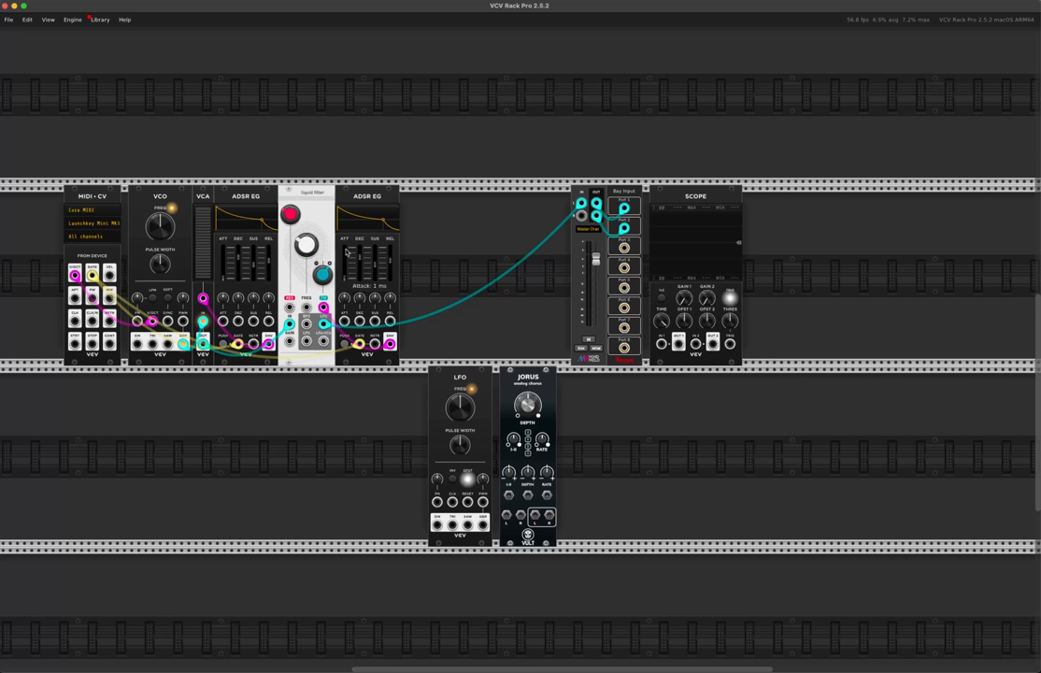
{"action": "mouse_move", "coordinate": [299, 166]}
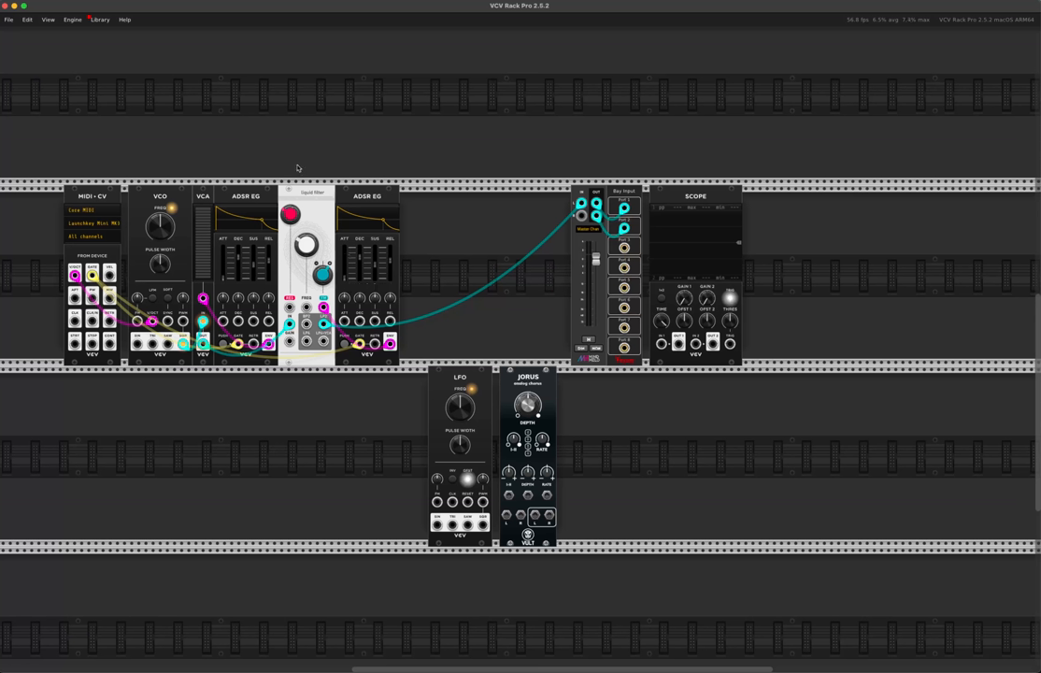
{"action": "mouse_move", "coordinate": [241, 169]}
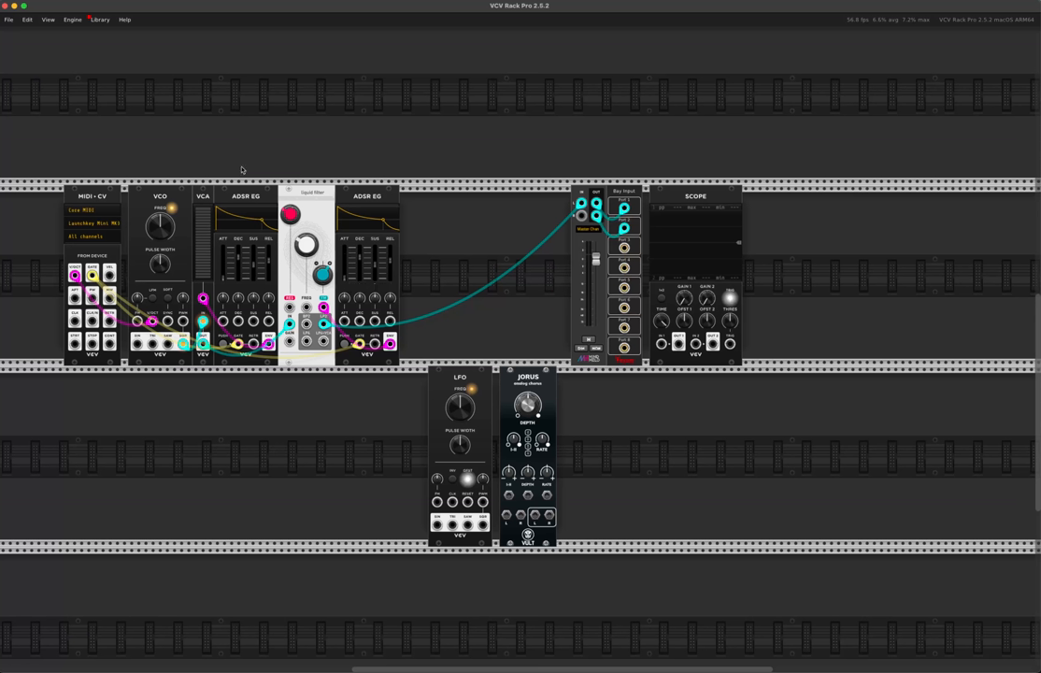
{"action": "mouse_move", "coordinate": [123, 253]}
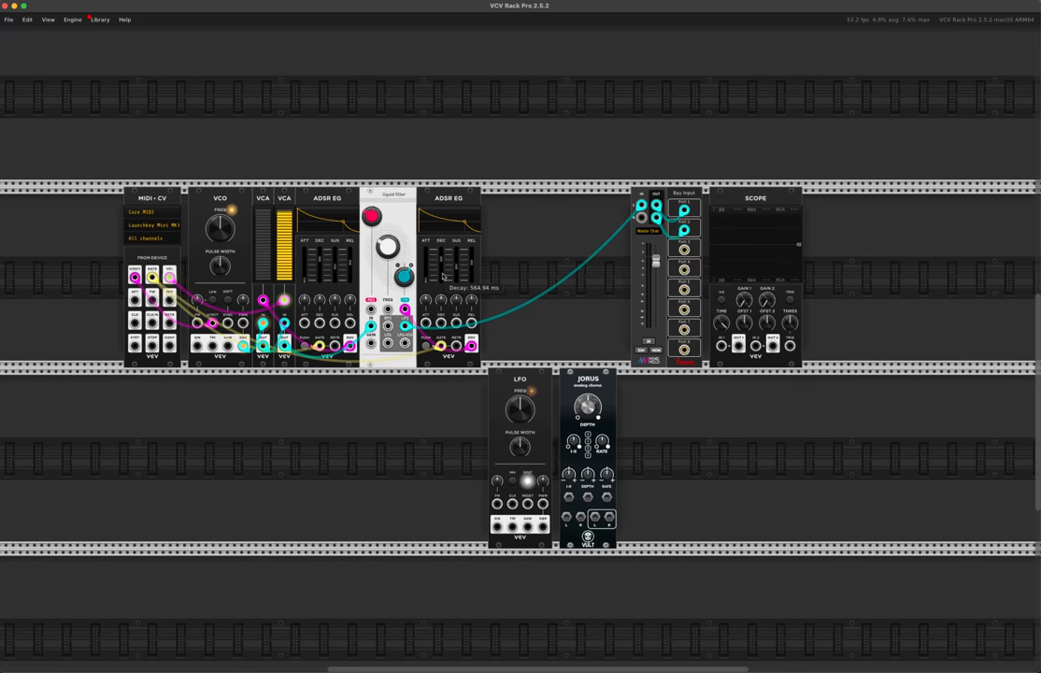
{"action": "mouse_move", "coordinate": [235, 200]}
{"action": "type", "text": "mix"}
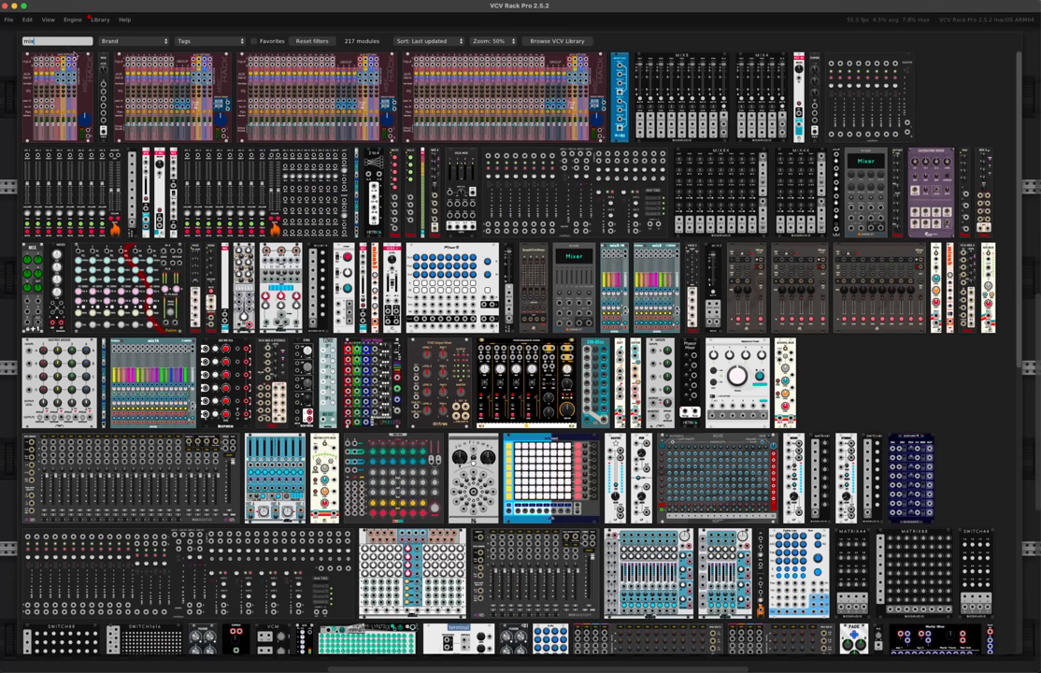
{"action": "mouse_move", "coordinate": [158, 98]}
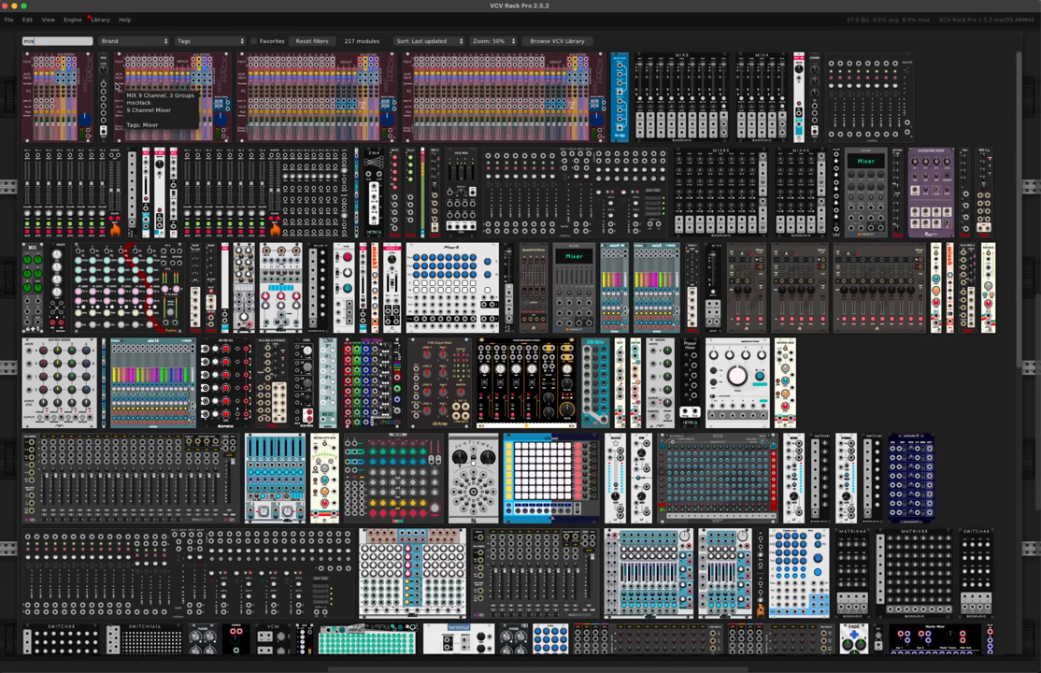
{"action": "mouse_move", "coordinate": [816, 94]}
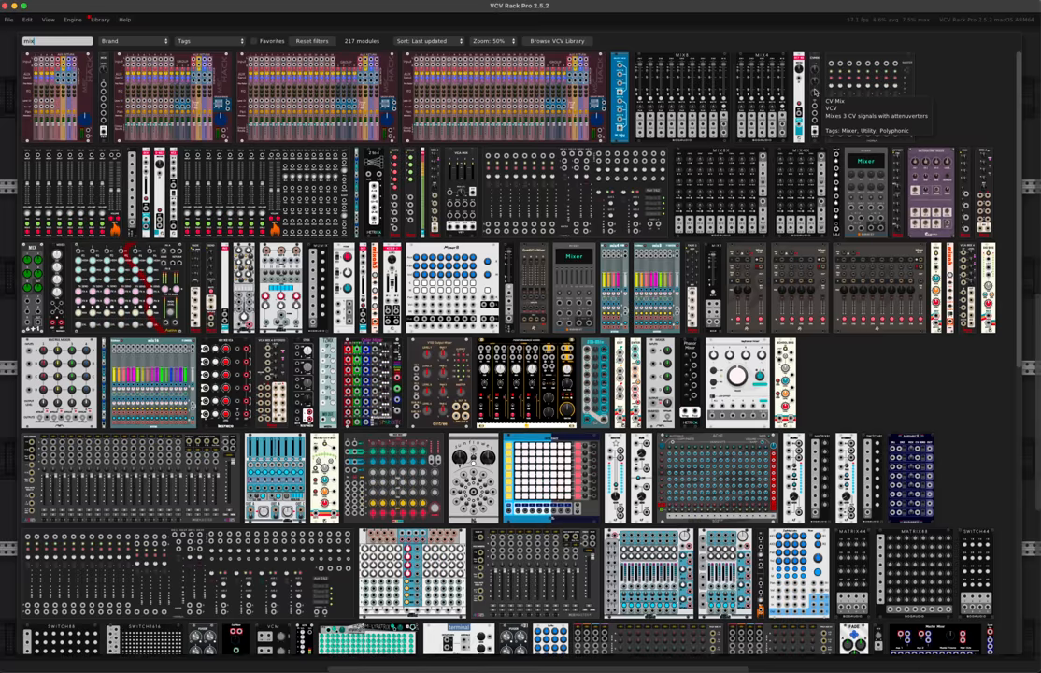
Step: Search the module browser for 'bend'
{"action": "type", "text": "bend"}
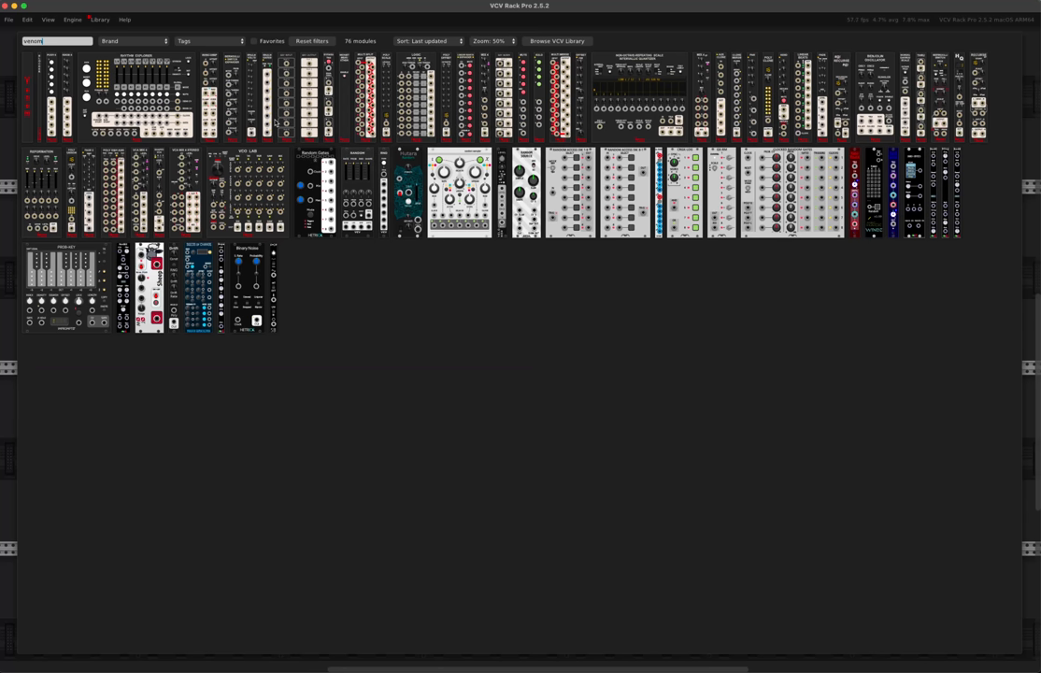
{"action": "mouse_move", "coordinate": [579, 142]}
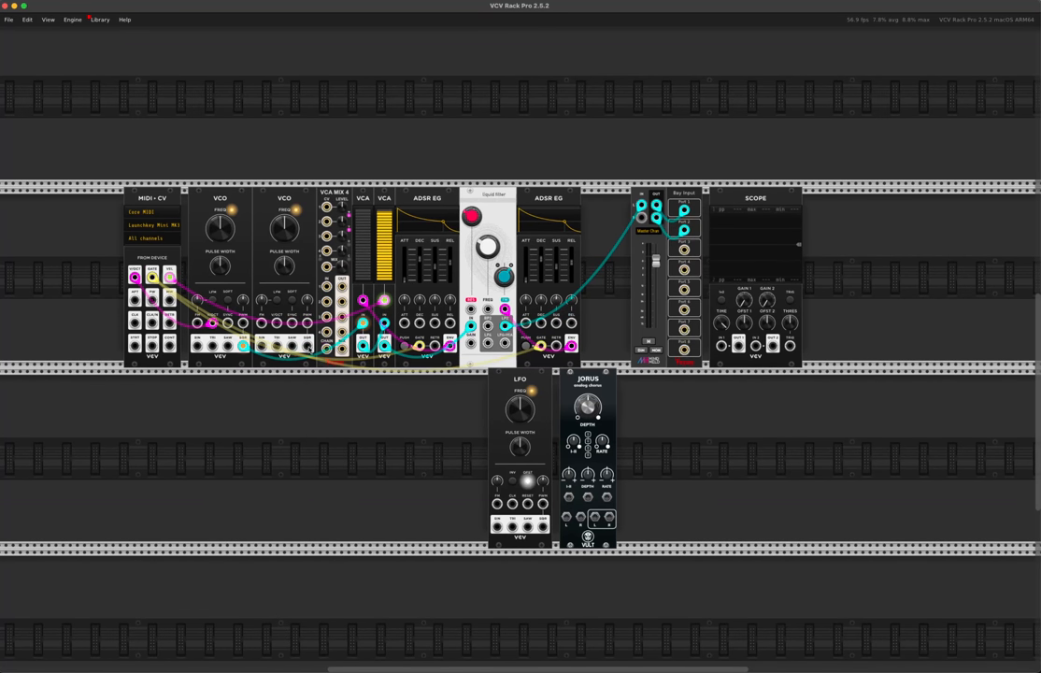
{"action": "mouse_move", "coordinate": [362, 343]}
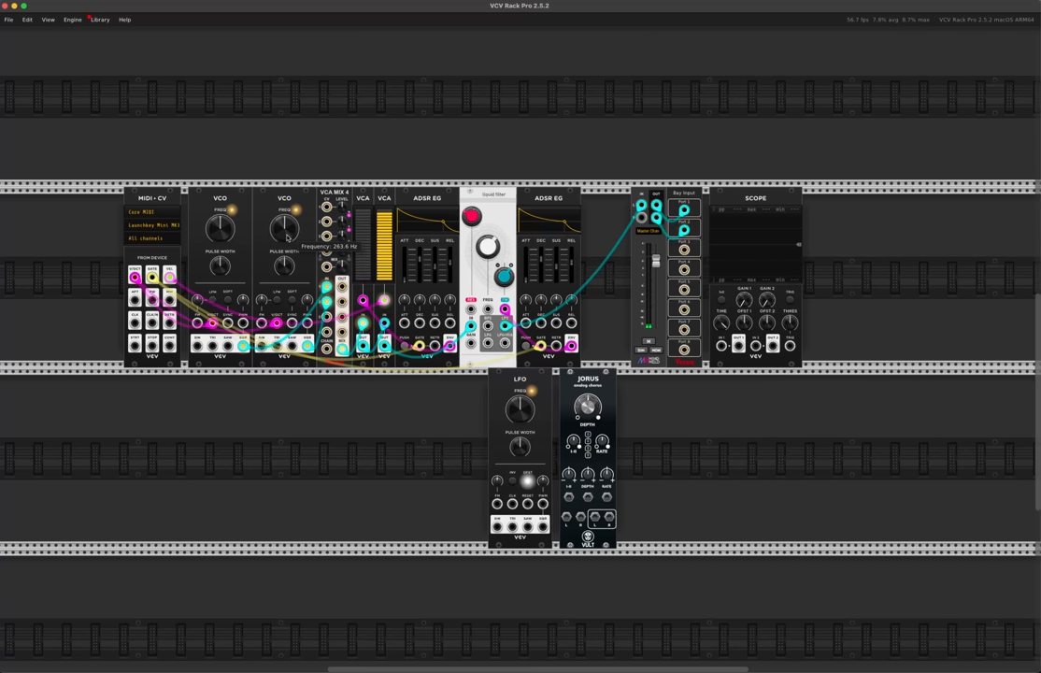
{"action": "mouse_move", "coordinate": [618, 141]}
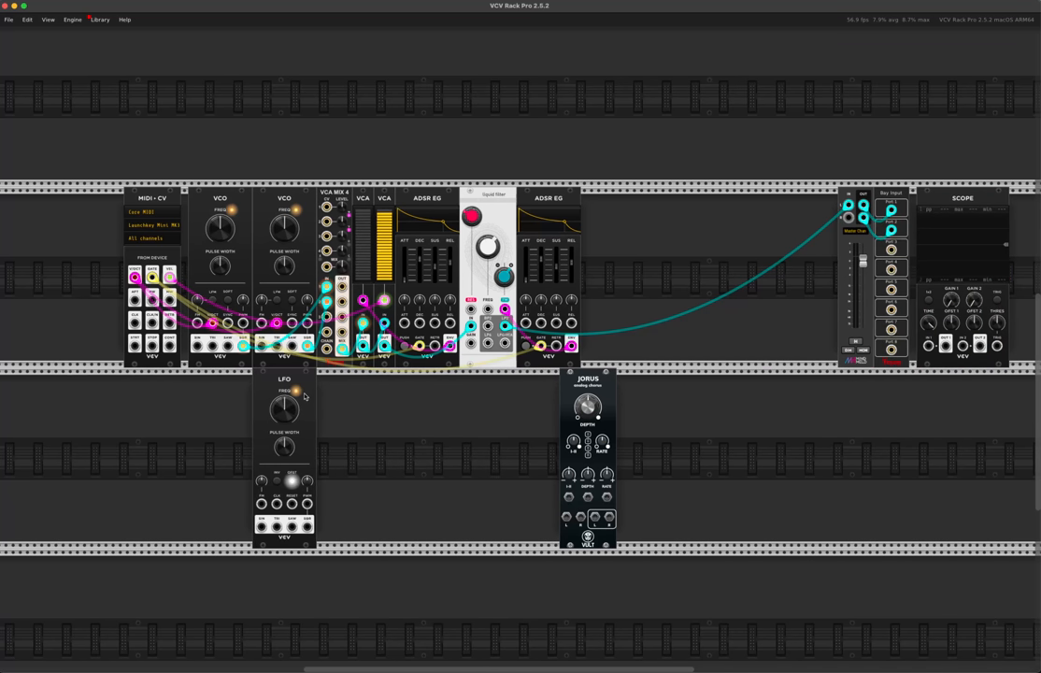
{"action": "mouse_move", "coordinate": [313, 489]}
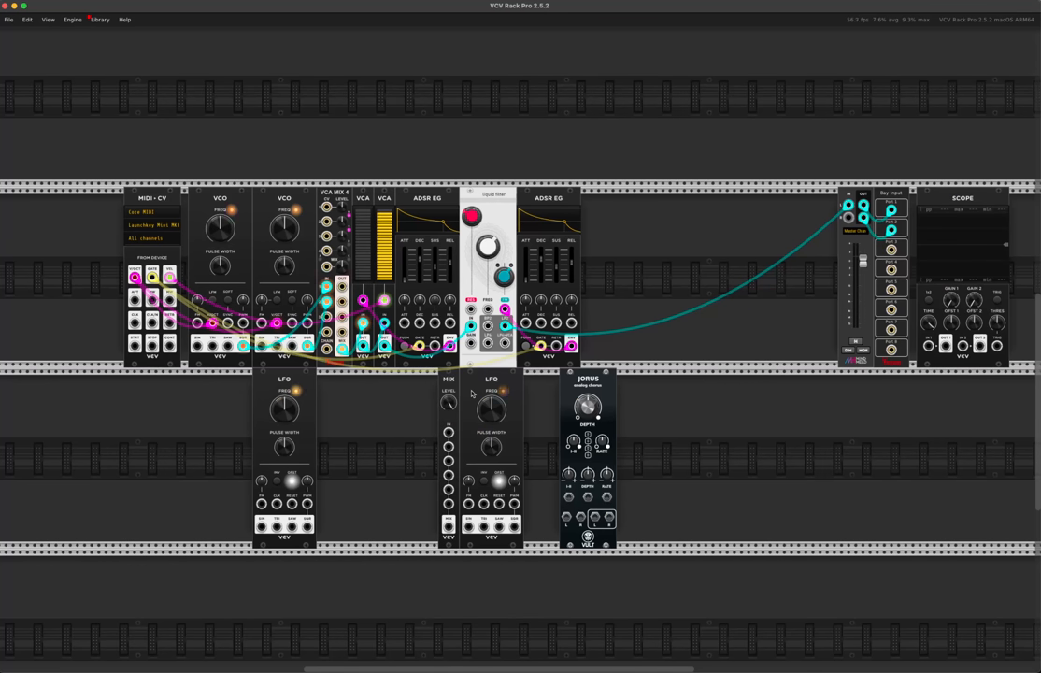
{"action": "mouse_move", "coordinate": [505, 310]}
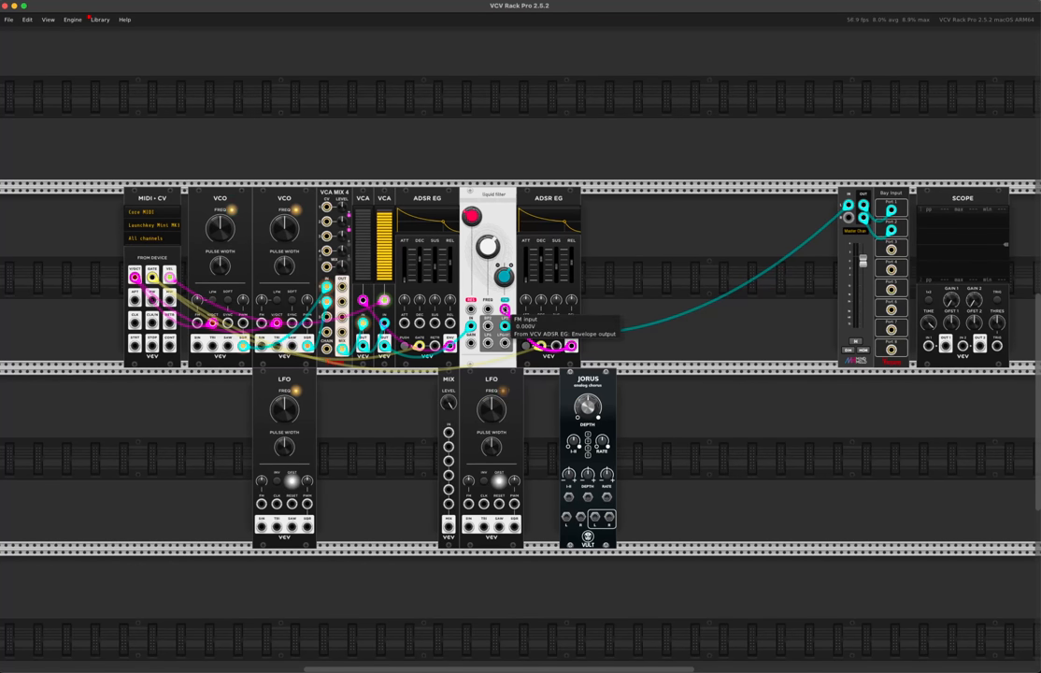
Step: Reroute the envelope toward the MIX module and set the second LFO to about 2 Hz
{"action": "left_click_drag", "start_coordinate": [570, 346], "coordinate": [446, 429]}
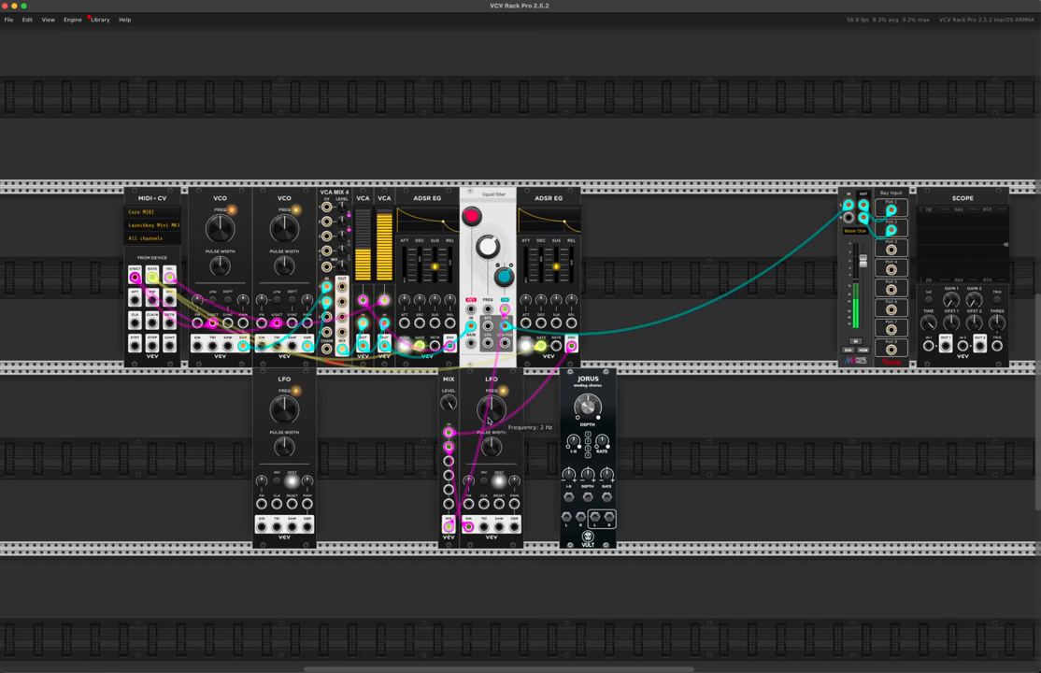
{"action": "left_click_drag", "start_coordinate": [490, 408], "coordinate": [486, 416]}
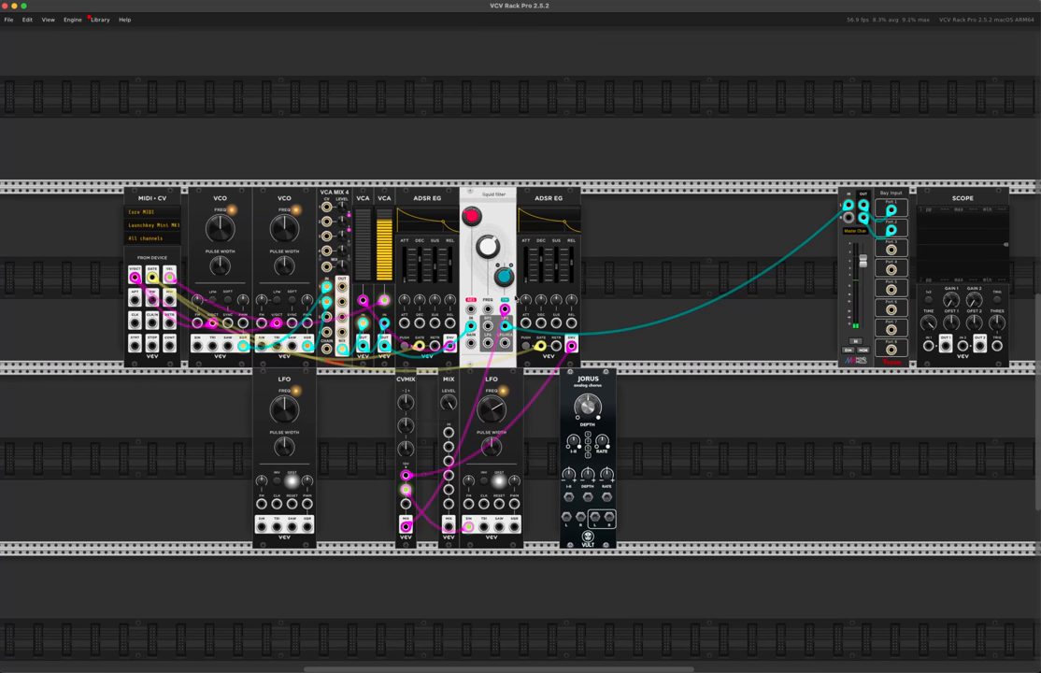
Step: Adjust a control in the CVMIX modulation path
{"action": "left_click_drag", "start_coordinate": [406, 401], "coordinate": [405, 412]}
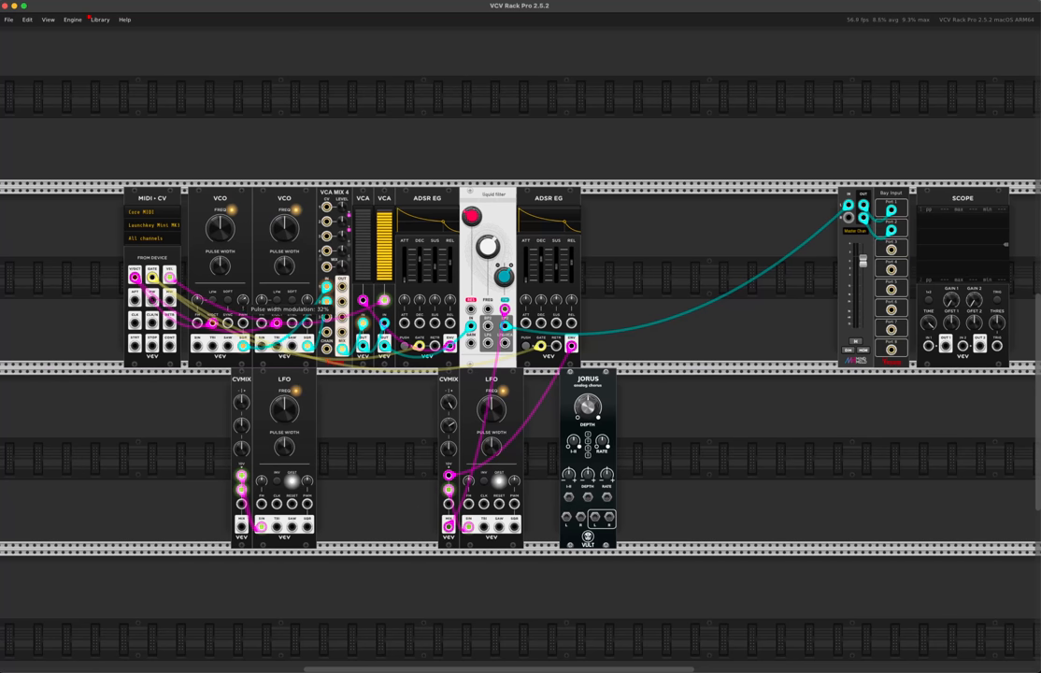
{"action": "mouse_move", "coordinate": [294, 301]}
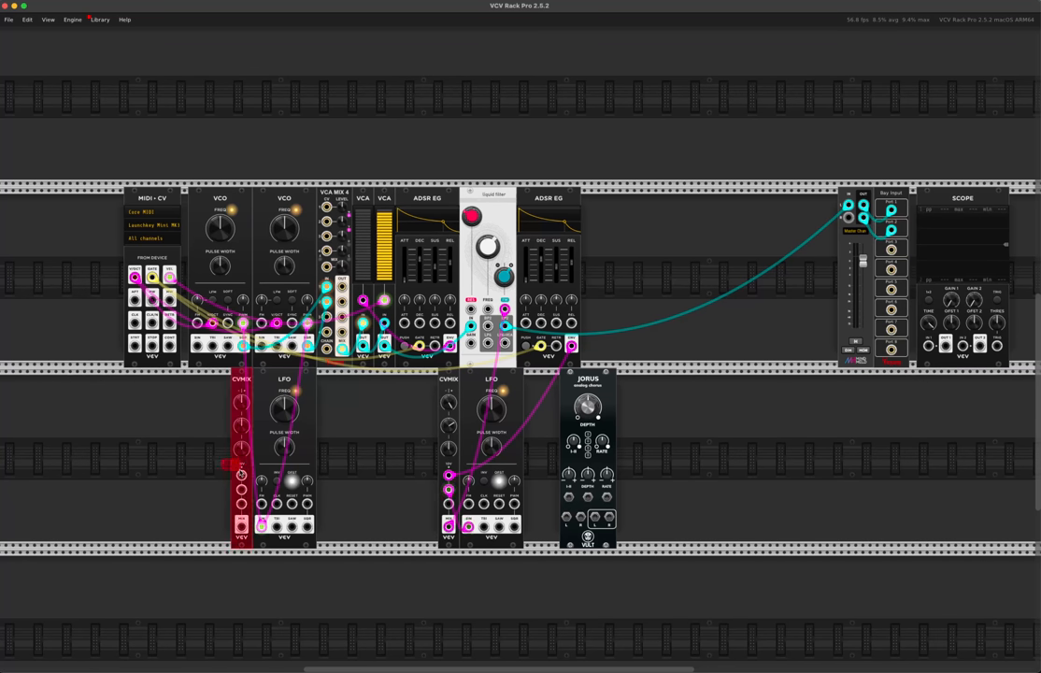
Step: Raise the first LFO's FREQ to about 13.09 Hz
{"action": "scroll", "scroll_direction": "down", "scroll_amount": 3}
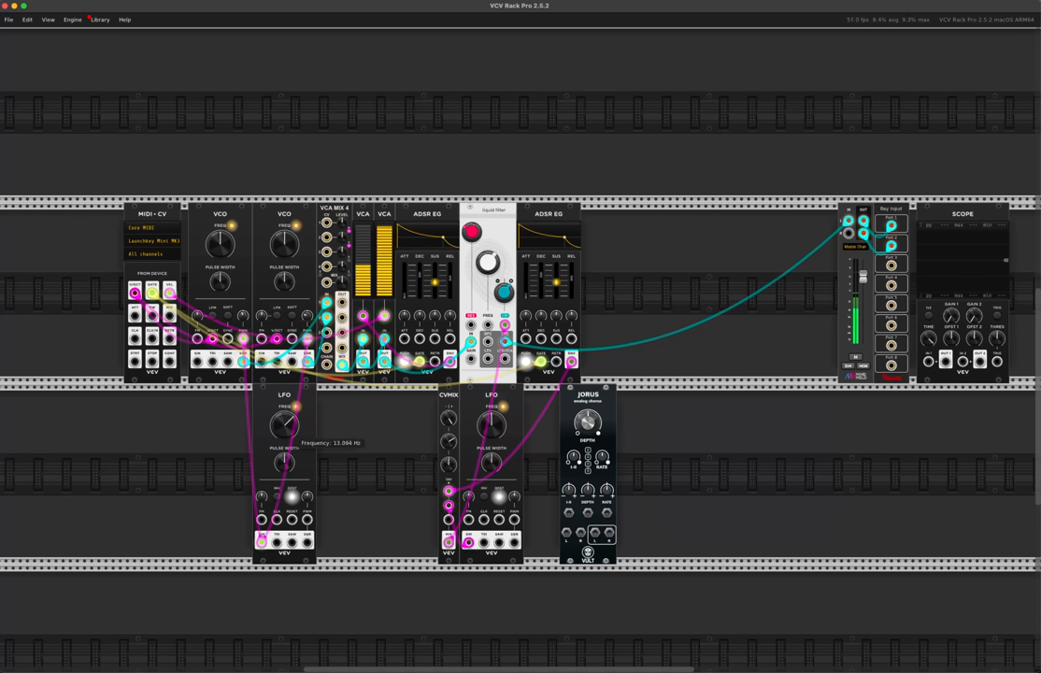
{"action": "left_click_drag", "start_coordinate": [284, 415], "coordinate": [280, 425]}
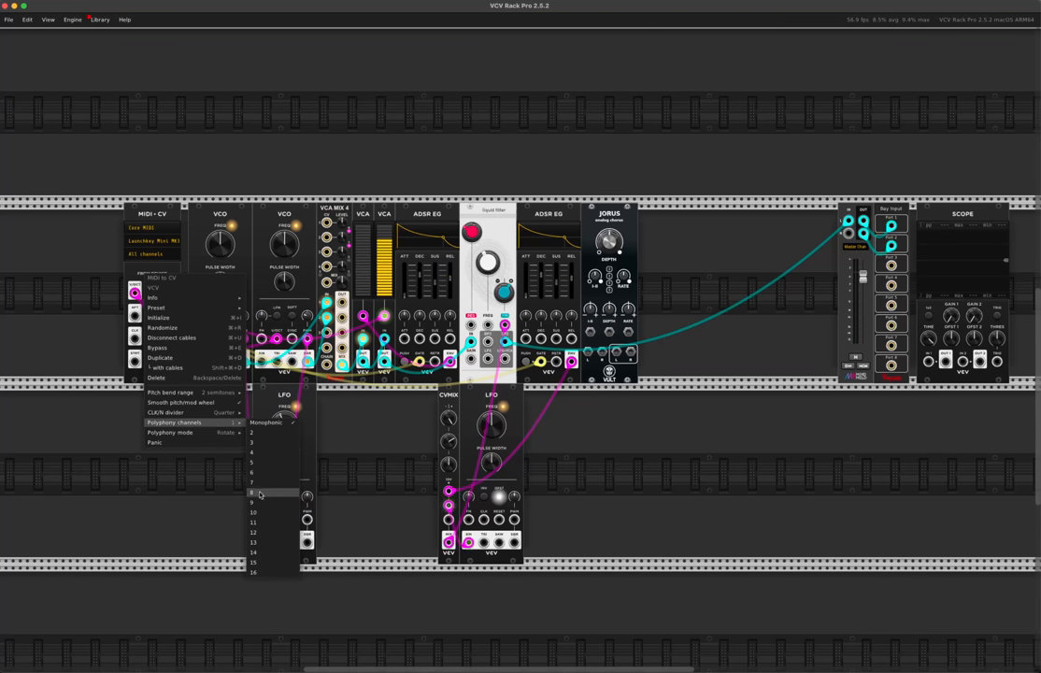
Step: Set MIDI-CV polyphony channels to 8
{"action": "left_click", "coordinate": [253, 493]}
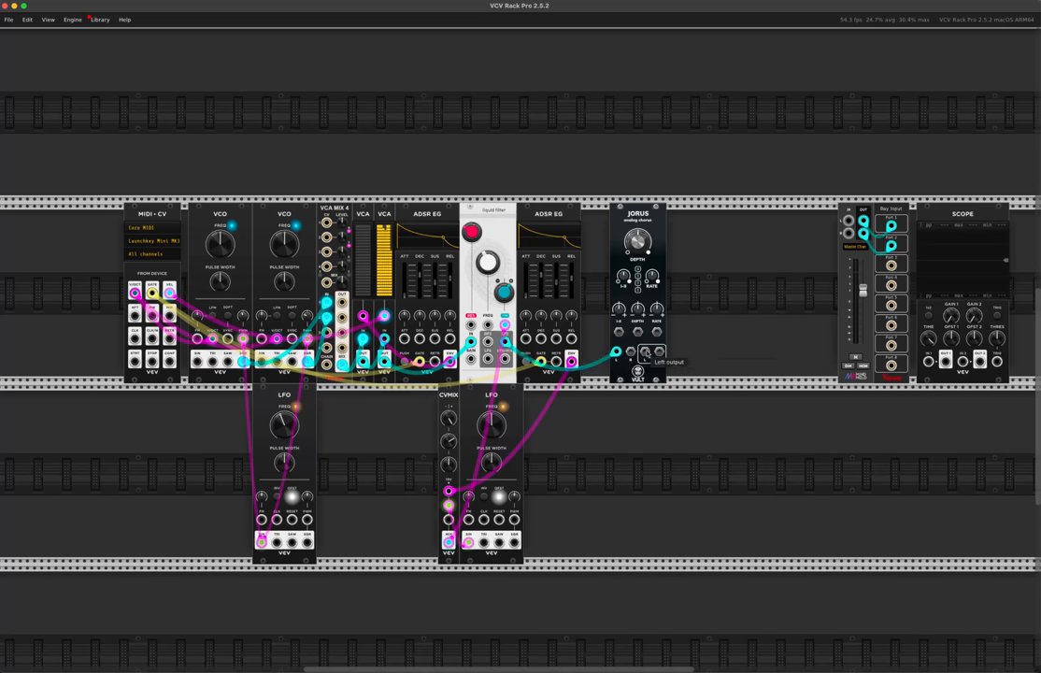
Step: Patch the JORUS chorus left output into the MixMaster channel input
{"action": "left_click_drag", "start_coordinate": [644, 353], "coordinate": [854, 222]}
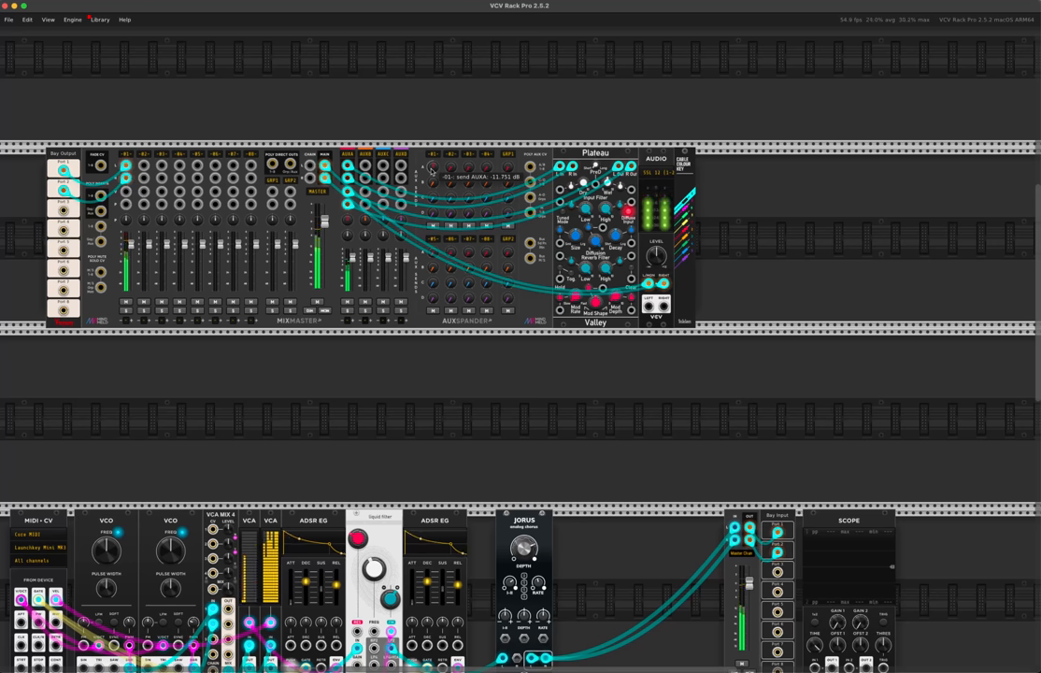
Step: Set AuxSpander channel 01 send A to -11.75 dB and the second LFO to 1.94 Hz
{"action": "scroll", "scroll_direction": "down", "scroll_amount": 3}
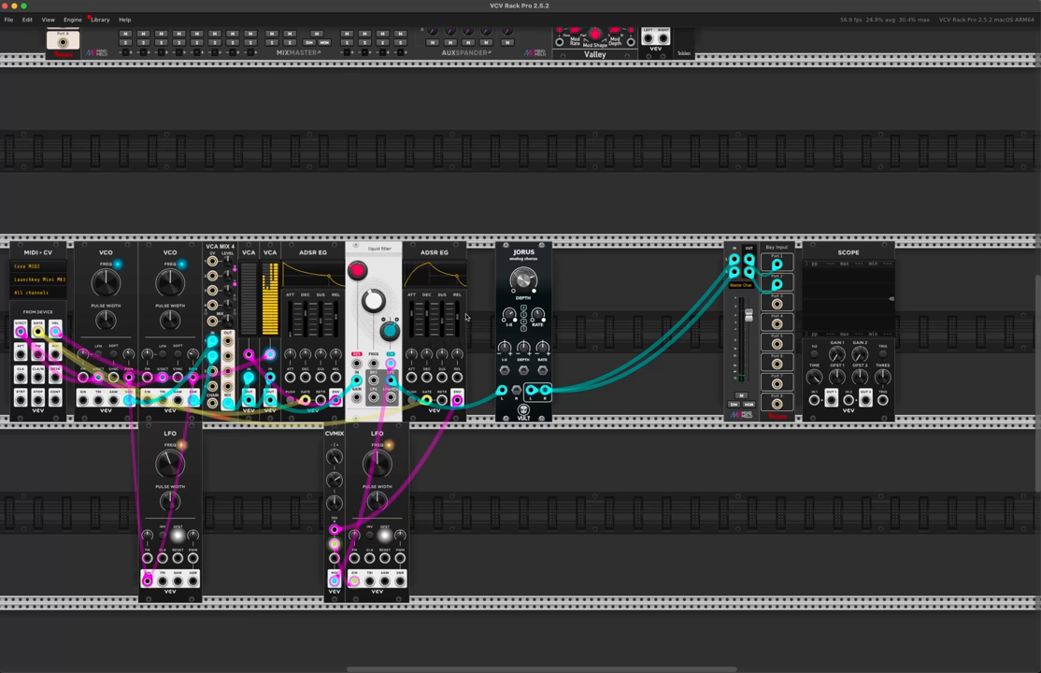
{"action": "left_click_drag", "start_coordinate": [390, 322], "coordinate": [389, 313]}
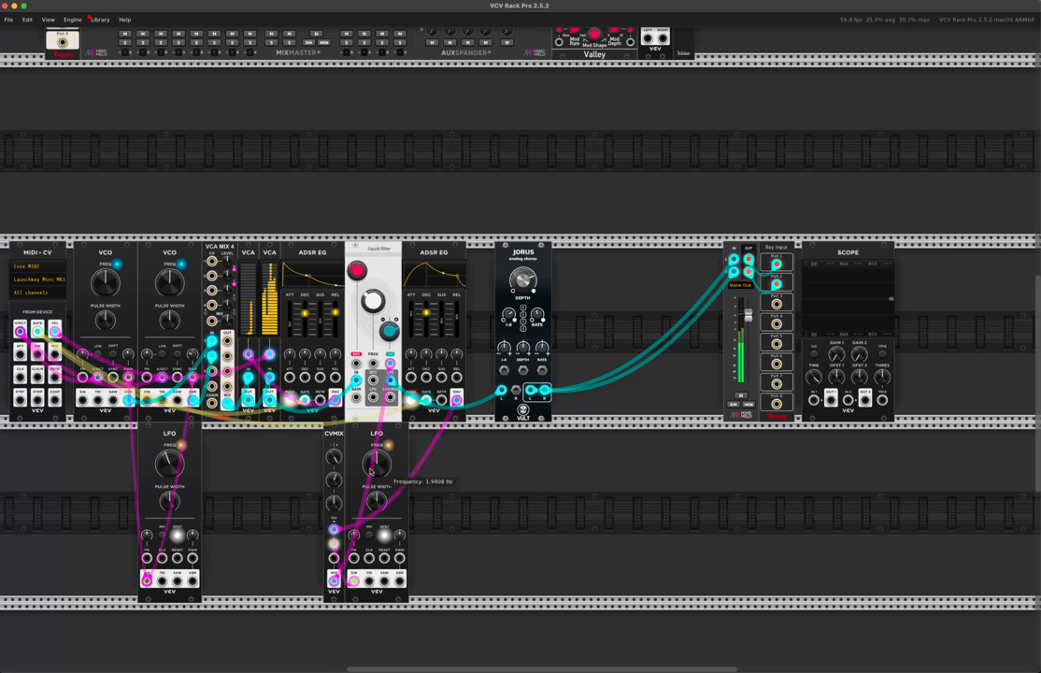
{"action": "left_click_drag", "start_coordinate": [376, 458], "coordinate": [372, 467]}
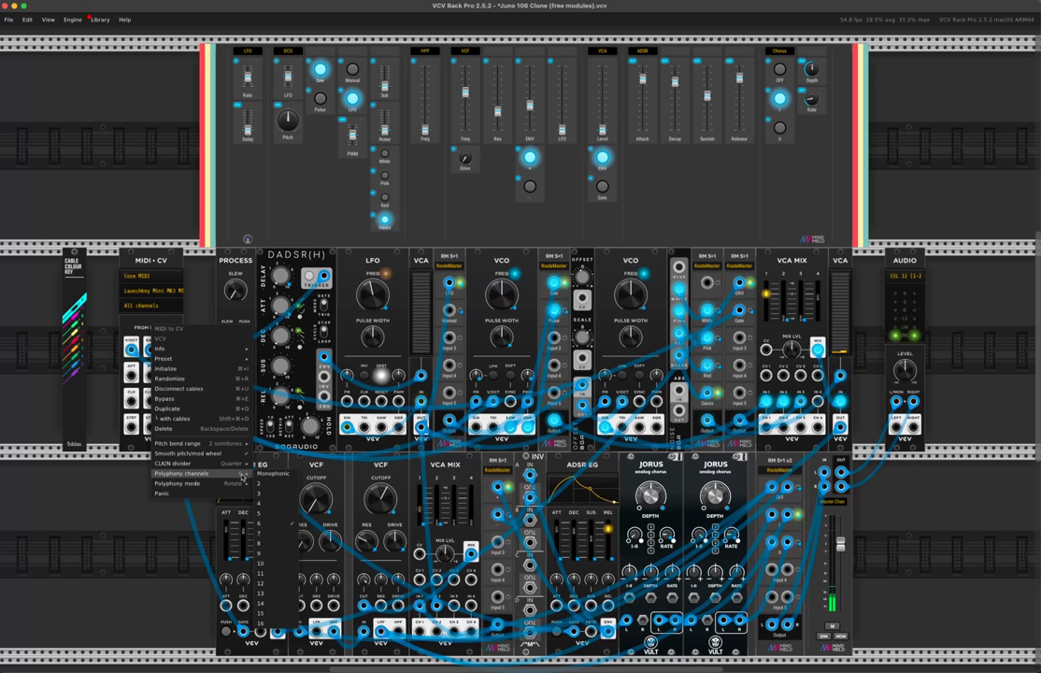
Step: Browse MIDI-CV's polyphony channel count and clock divider menu options
{"action": "left_click", "coordinate": [177, 464]}
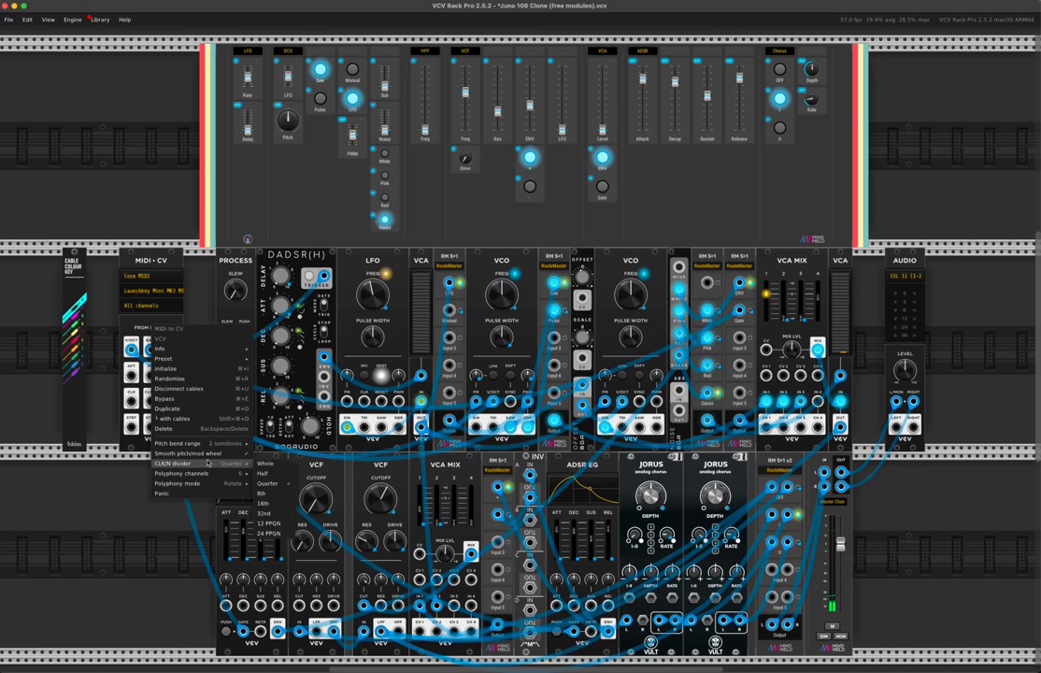
{"action": "left_click", "coordinate": [332, 205]}
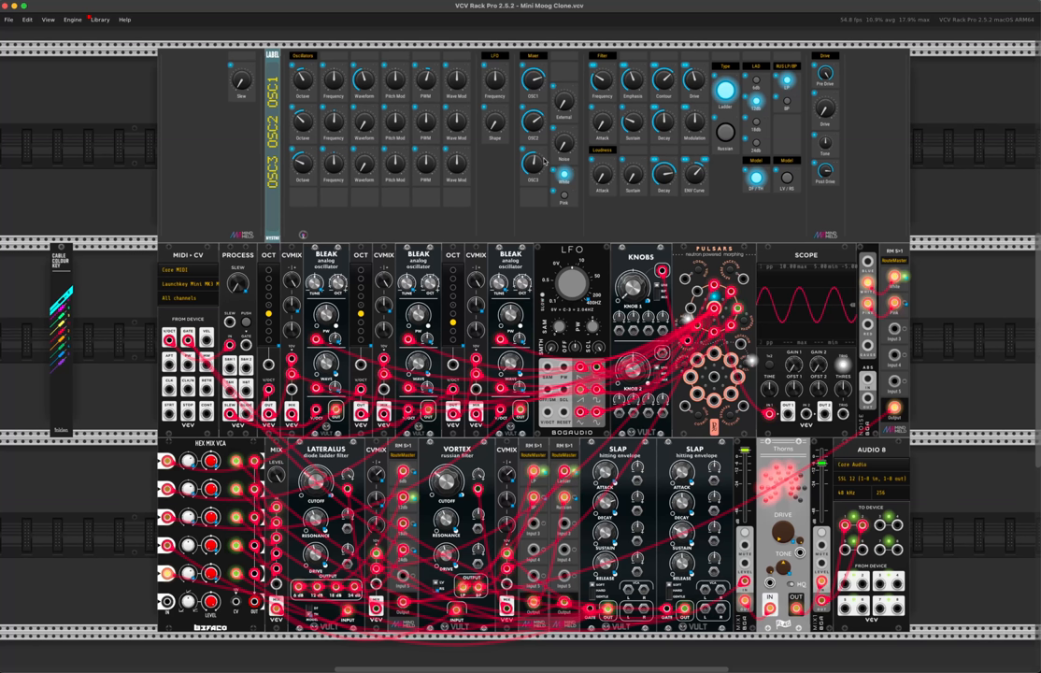
{"action": "mouse_move", "coordinate": [824, 125]}
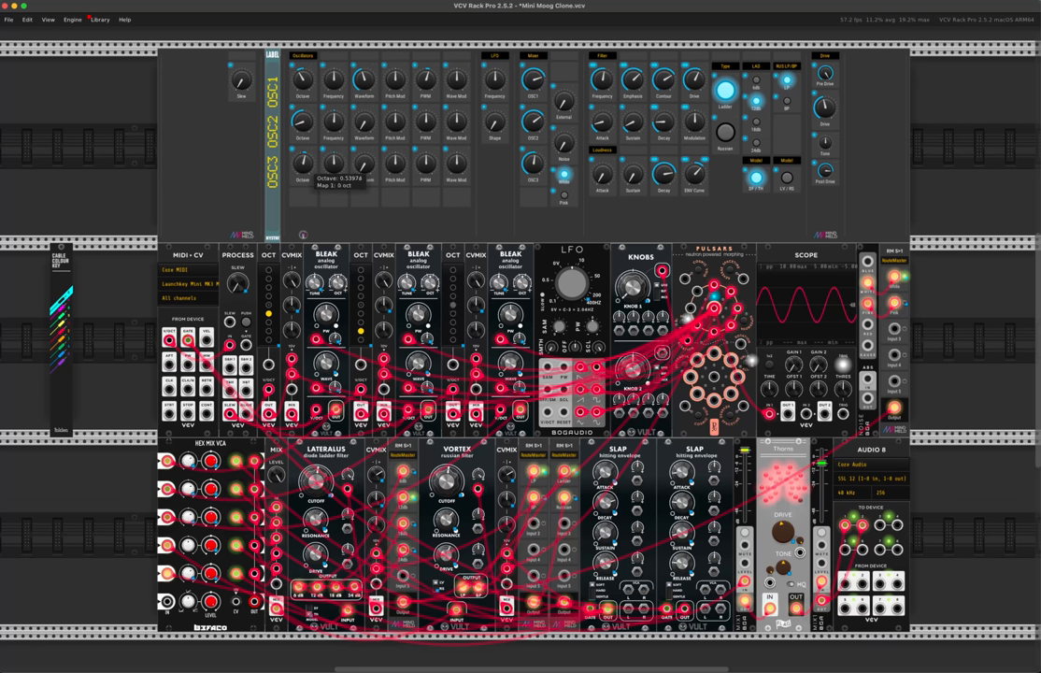
Step: Change the OSC3 Octave macro knob value on the MindMeld panel
{"action": "left_click_drag", "start_coordinate": [302, 94], "coordinate": [302, 103]}
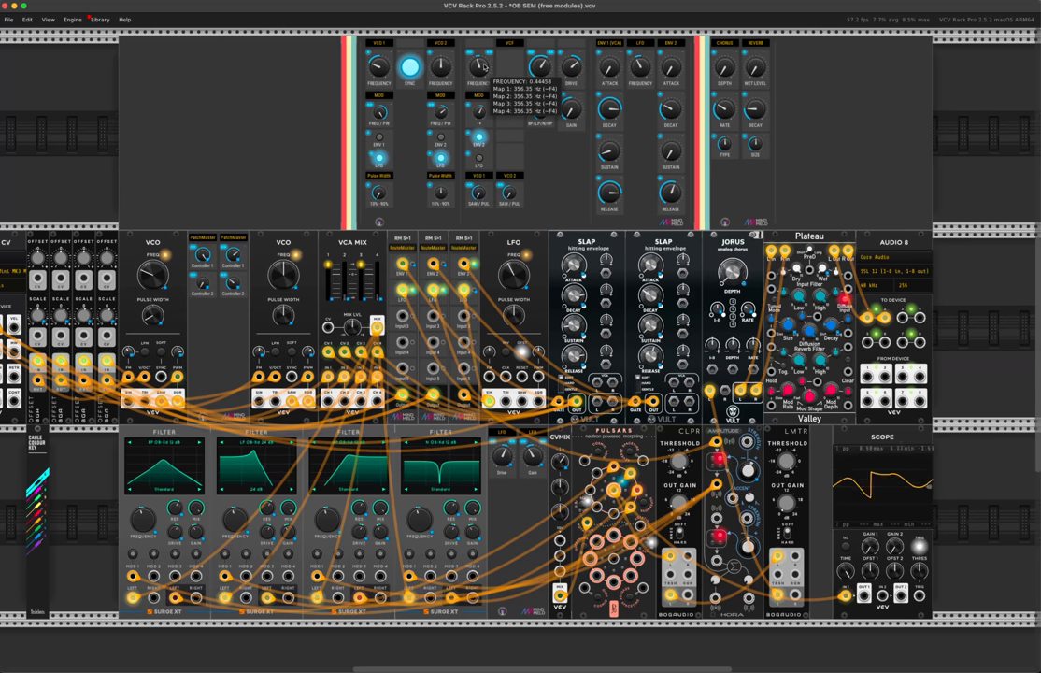
Step: Adjust the VCF Frequency macro knob on the MindMeld panel
{"action": "left_click_drag", "start_coordinate": [479, 65], "coordinate": [479, 75]}
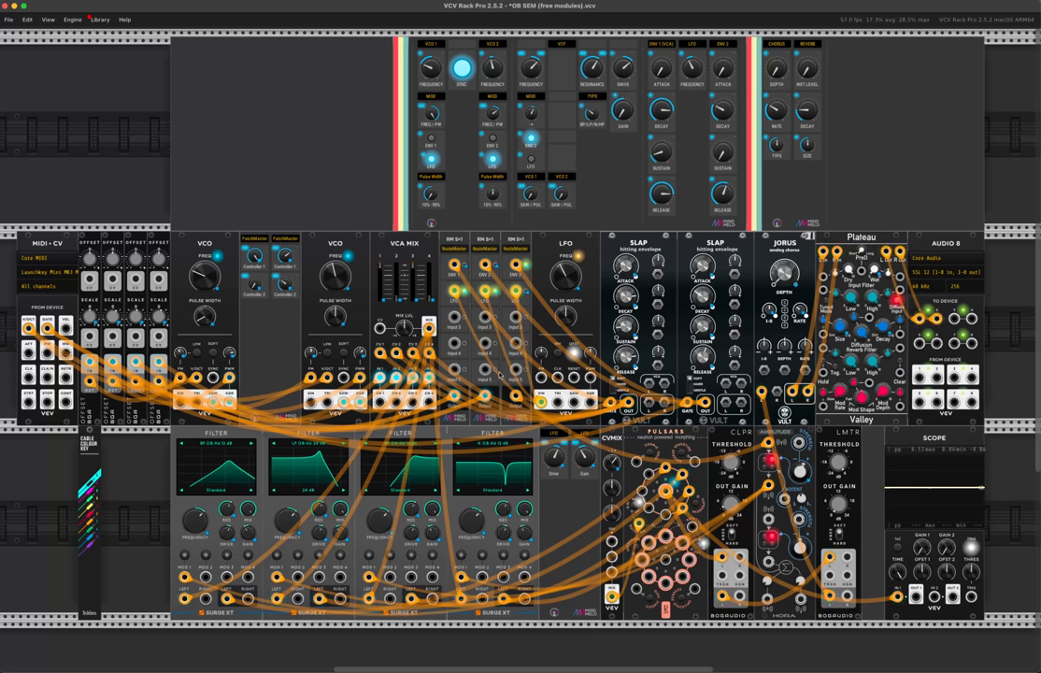
Step: Lower the ENV 2 Sustain macro knob on the MindMeld panel
{"action": "scroll", "scroll_direction": "left", "scroll_amount": 3}
{"action": "type", "text": "vca"}
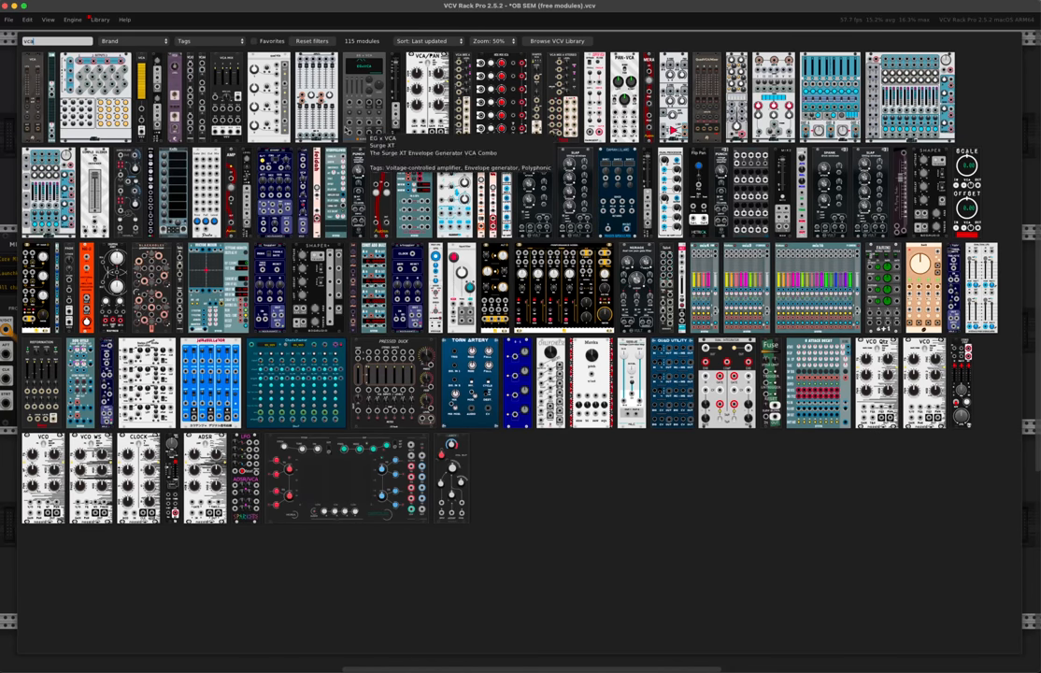
{"action": "mouse_move", "coordinate": [617, 285]}
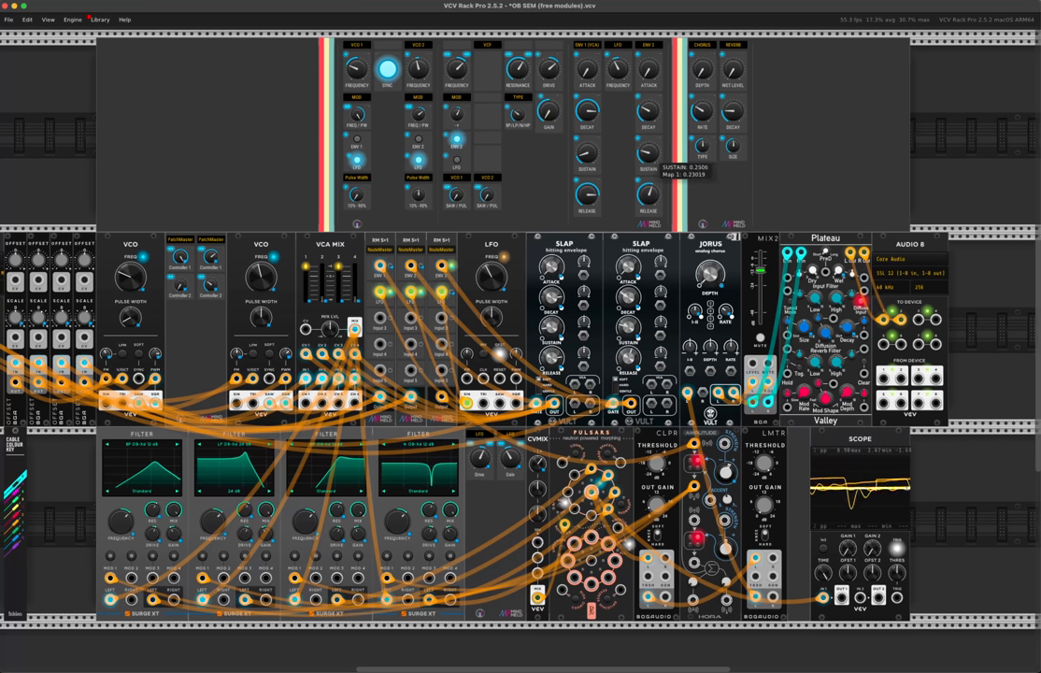
{"action": "left_click_drag", "start_coordinate": [586, 155], "coordinate": [586, 136]}
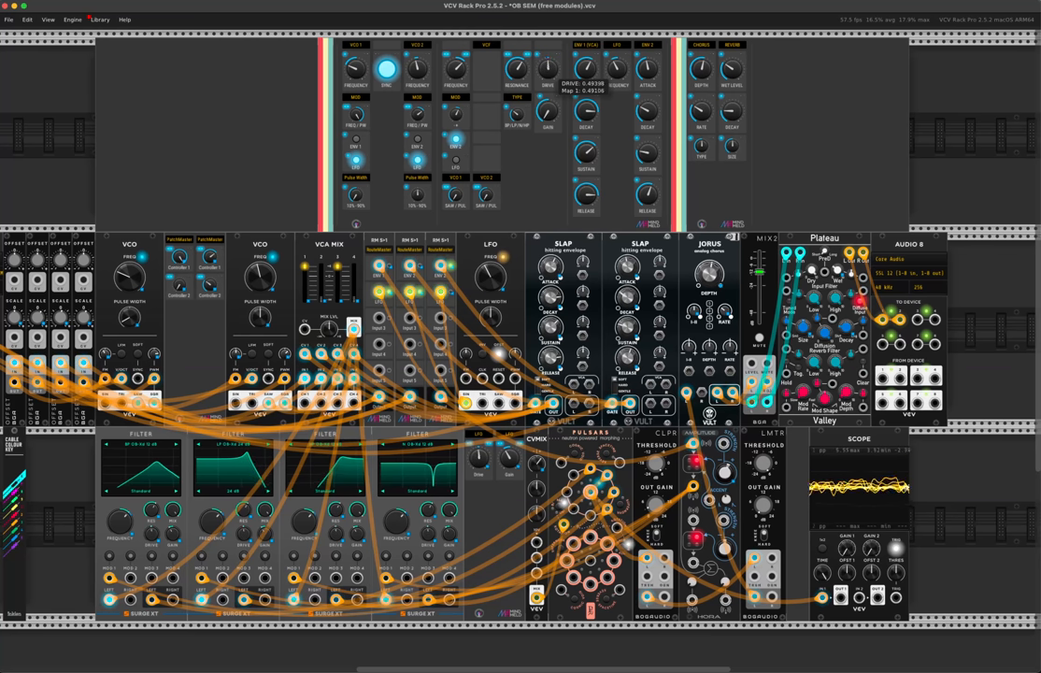
Step: Set the VCF Drive macro knob to about 0.49
{"action": "left_click_drag", "start_coordinate": [549, 71], "coordinate": [549, 75]}
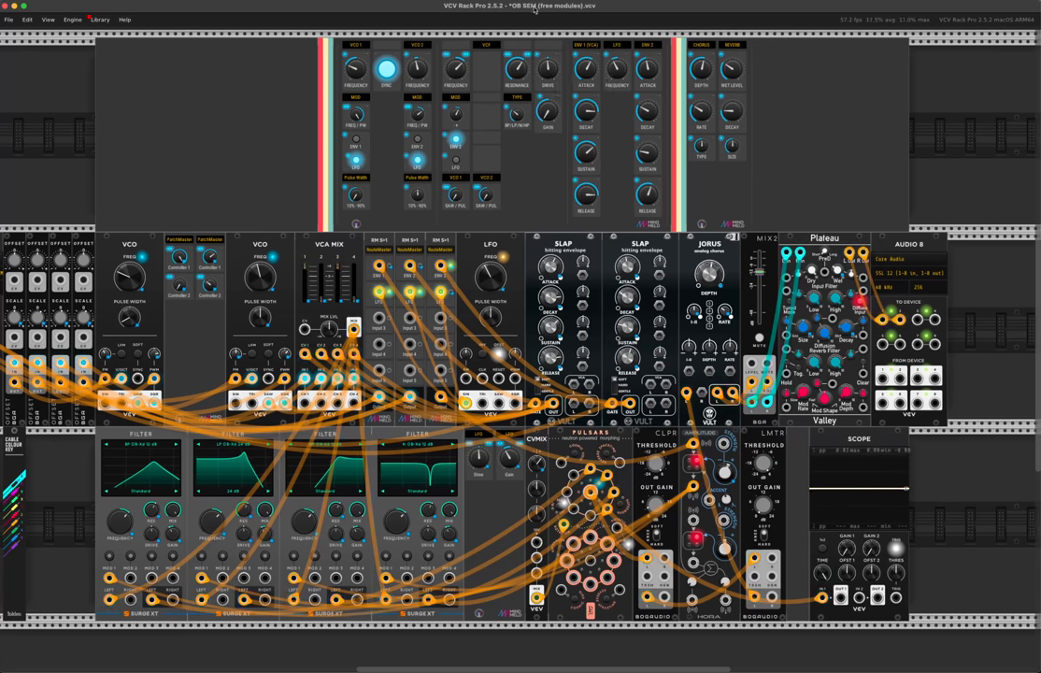
{"action": "mouse_move", "coordinate": [358, 4]}
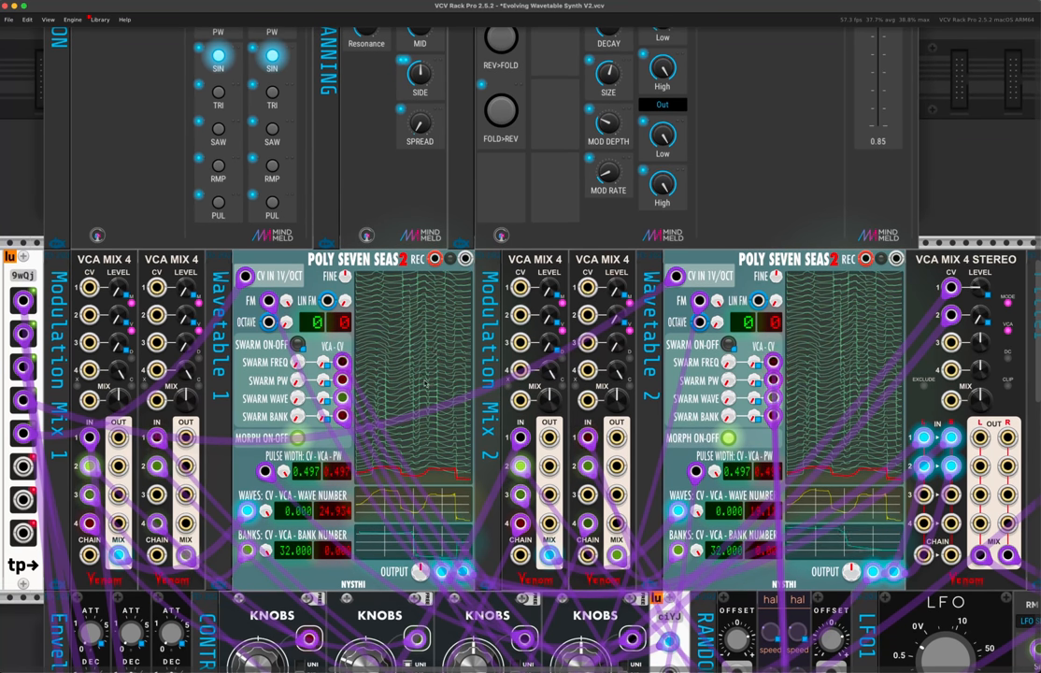
Step: Scroll up the rack toward the mixer and amp envelope controls
{"action": "scroll", "scroll_direction": "up", "scroll_amount": 3}
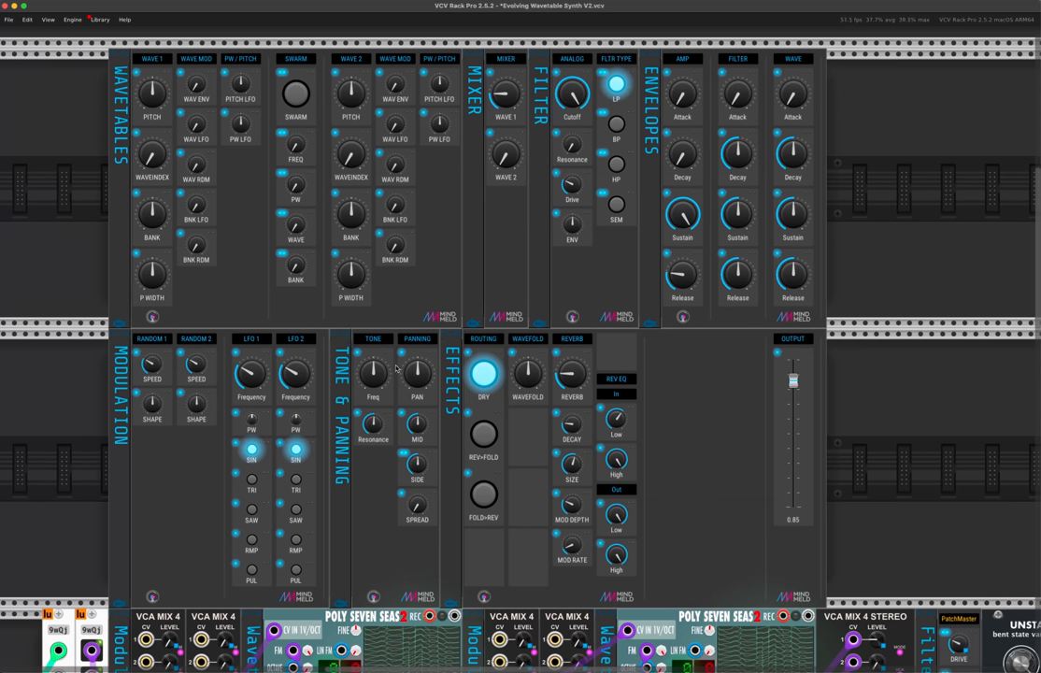
{"action": "mouse_move", "coordinate": [289, 205]}
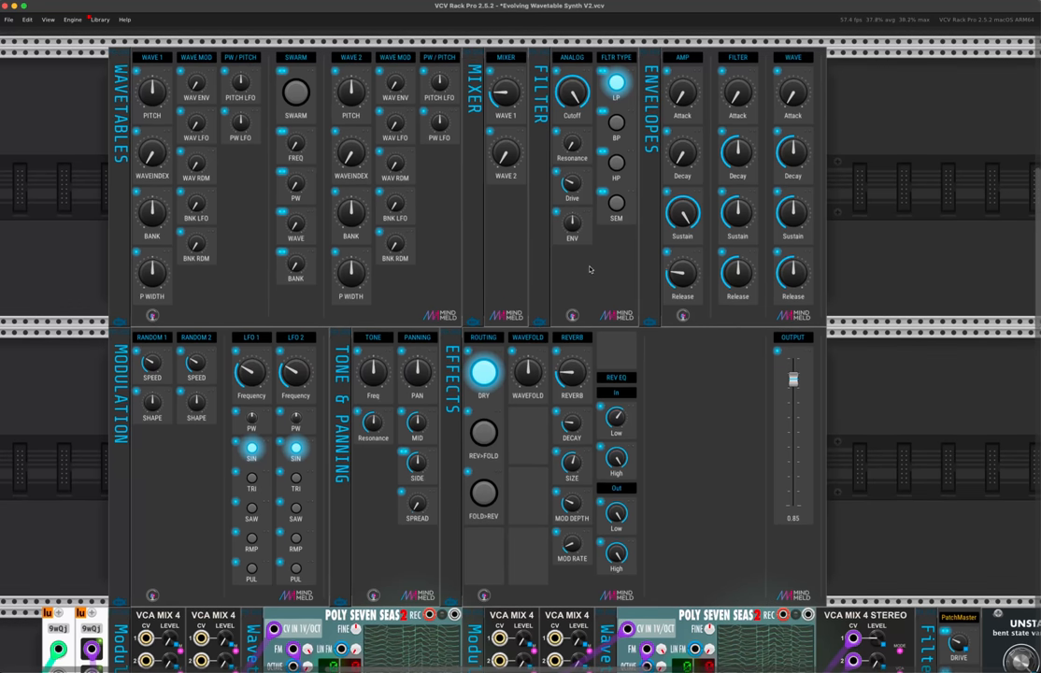
{"action": "mouse_move", "coordinate": [593, 262]}
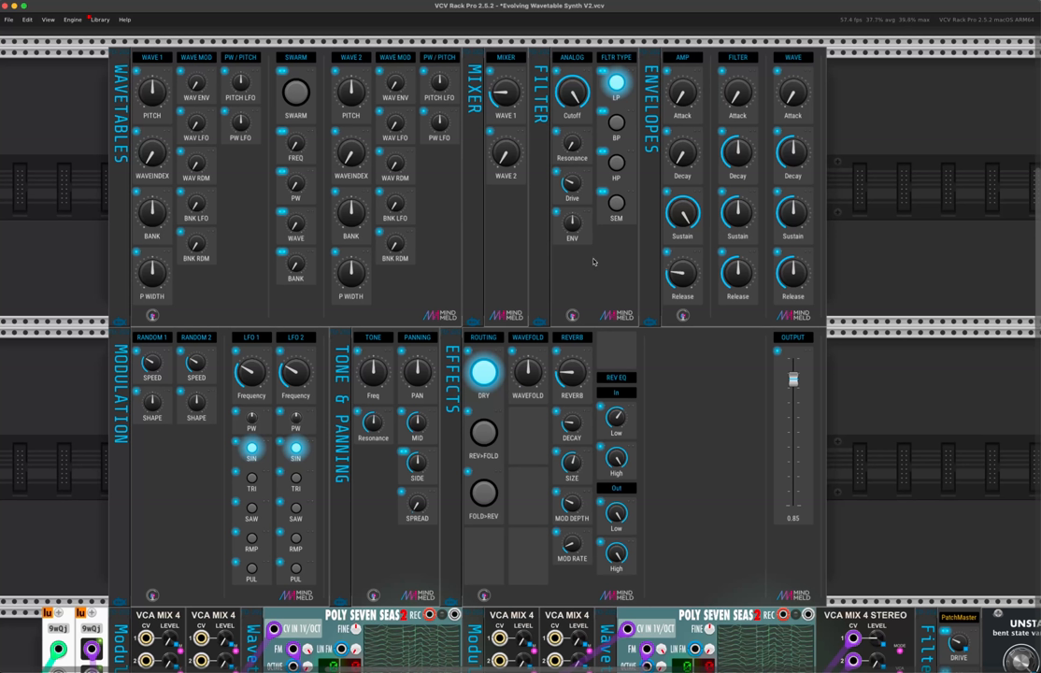
{"action": "mouse_move", "coordinate": [620, 217]}
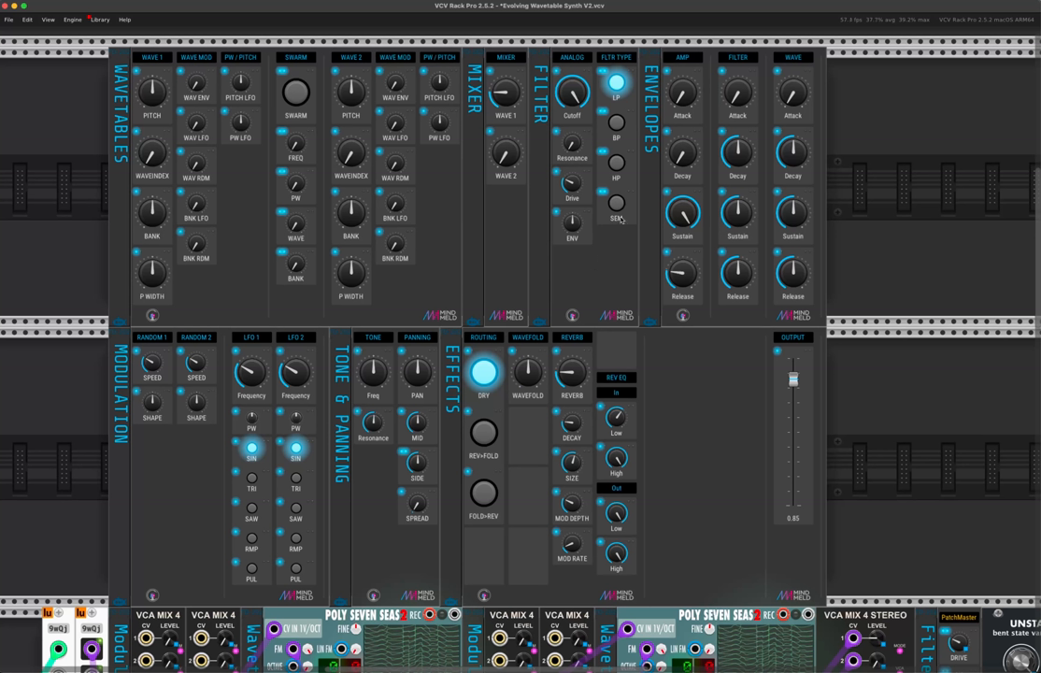
{"action": "mouse_move", "coordinate": [682, 93]}
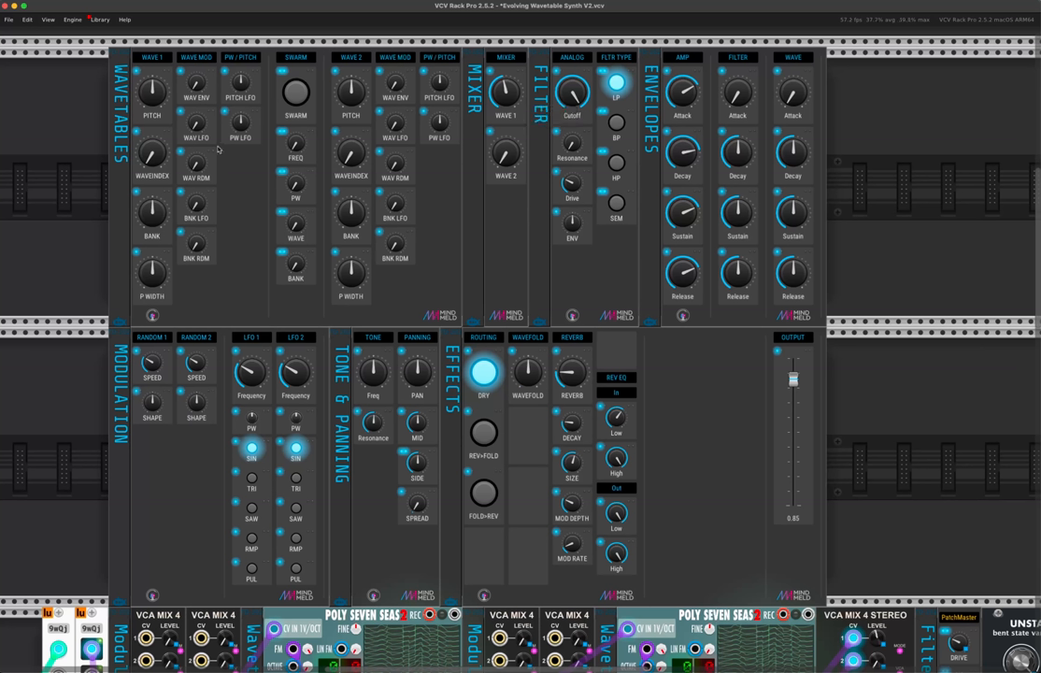
{"action": "mouse_move", "coordinate": [197, 204]}
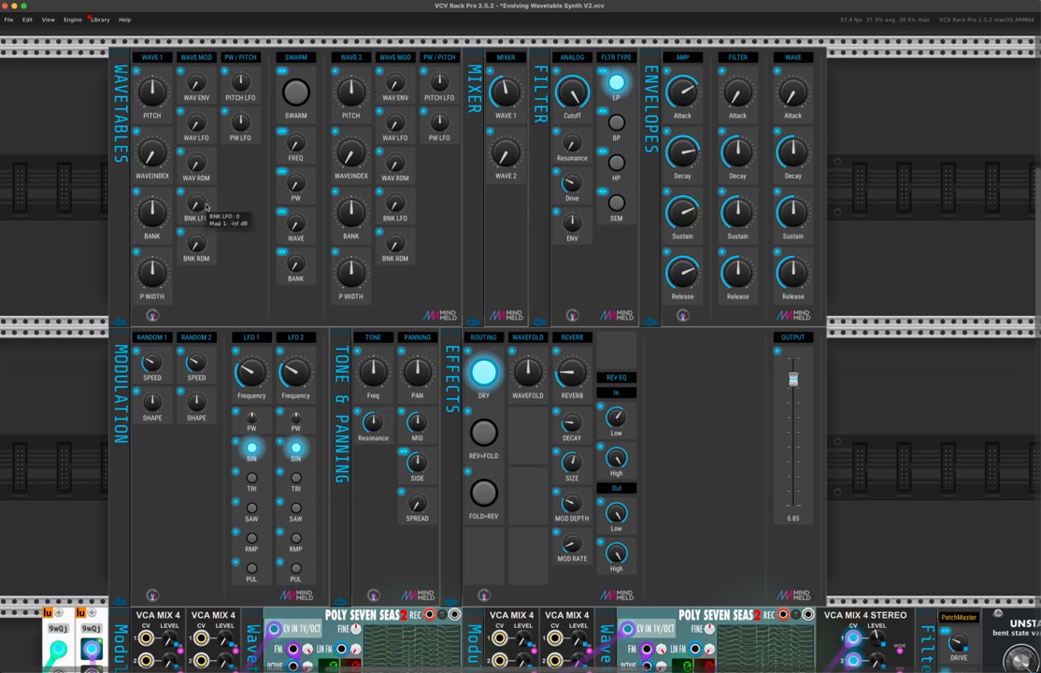
{"action": "mouse_move", "coordinate": [197, 163]}
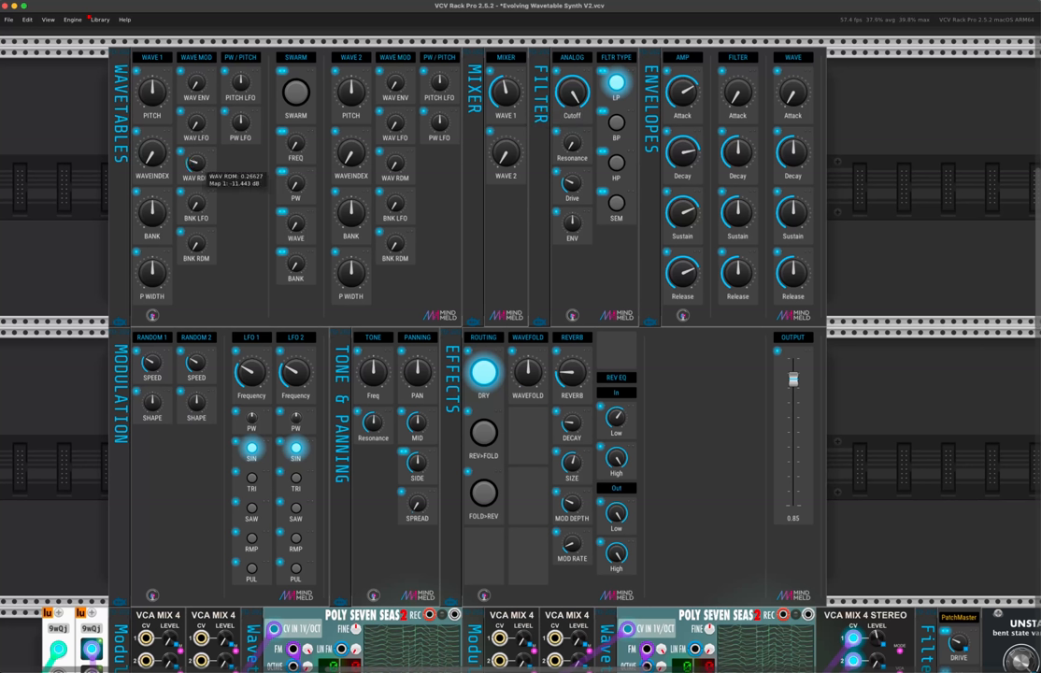
{"action": "mouse_move", "coordinate": [228, 154]}
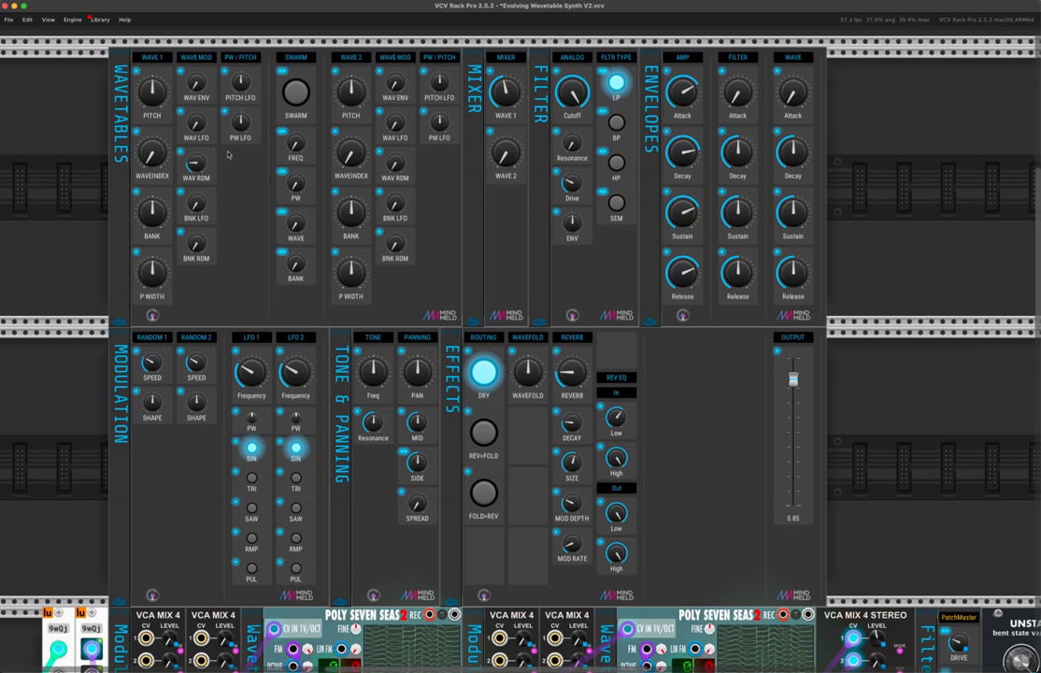
{"action": "mouse_move", "coordinate": [393, 169]}
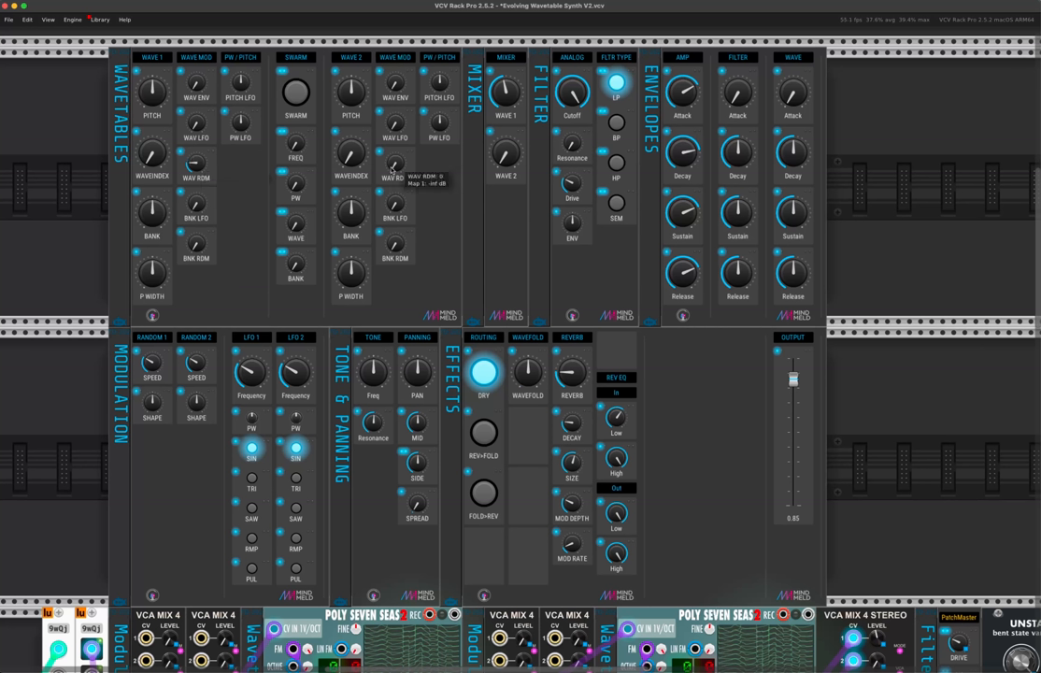
{"action": "mouse_move", "coordinate": [253, 148]}
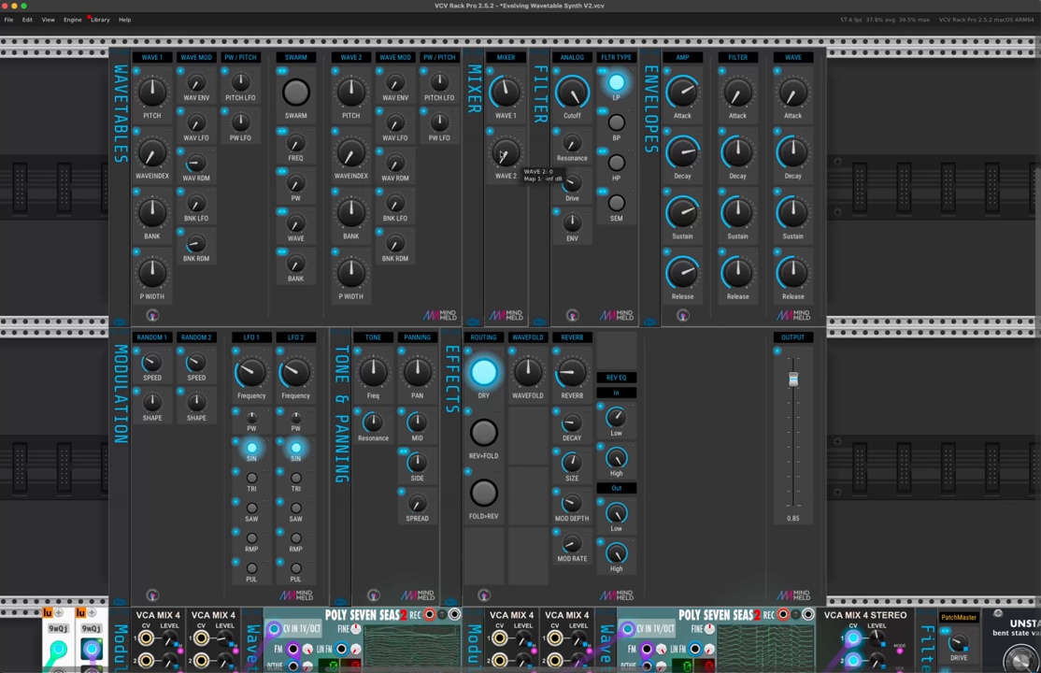
Step: Raise the MIXER WAVE 2 level and turn up Wave 2's WAVEINDEX
{"action": "left_click_drag", "start_coordinate": [504, 154], "coordinate": [504, 159]}
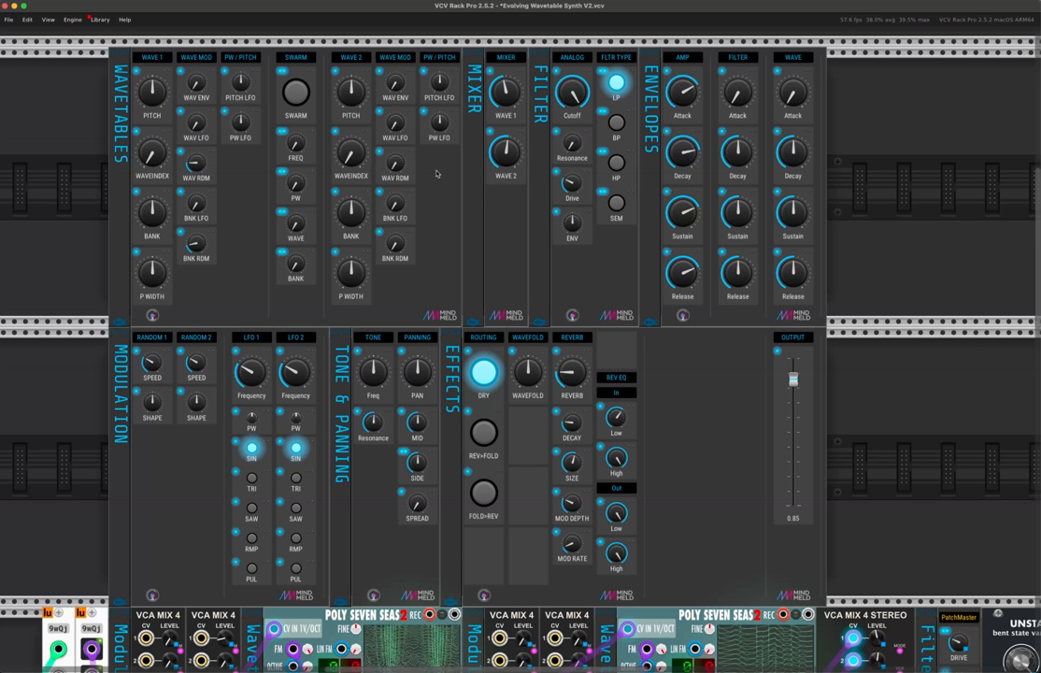
{"action": "mouse_move", "coordinate": [351, 154]}
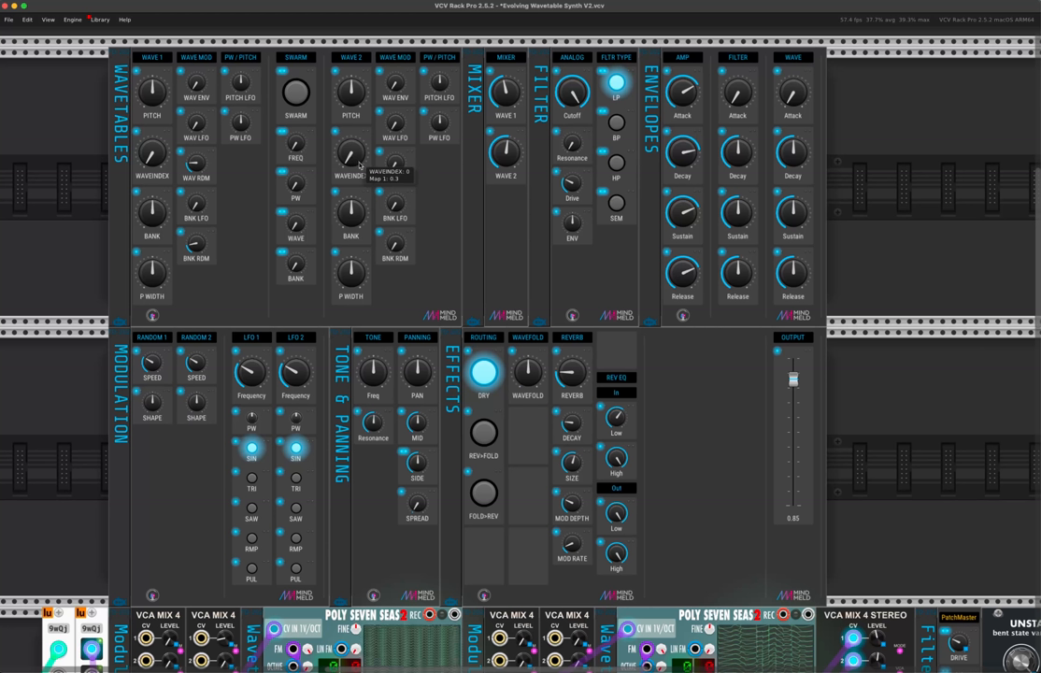
{"action": "left_click_drag", "start_coordinate": [350, 152], "coordinate": [355, 147]}
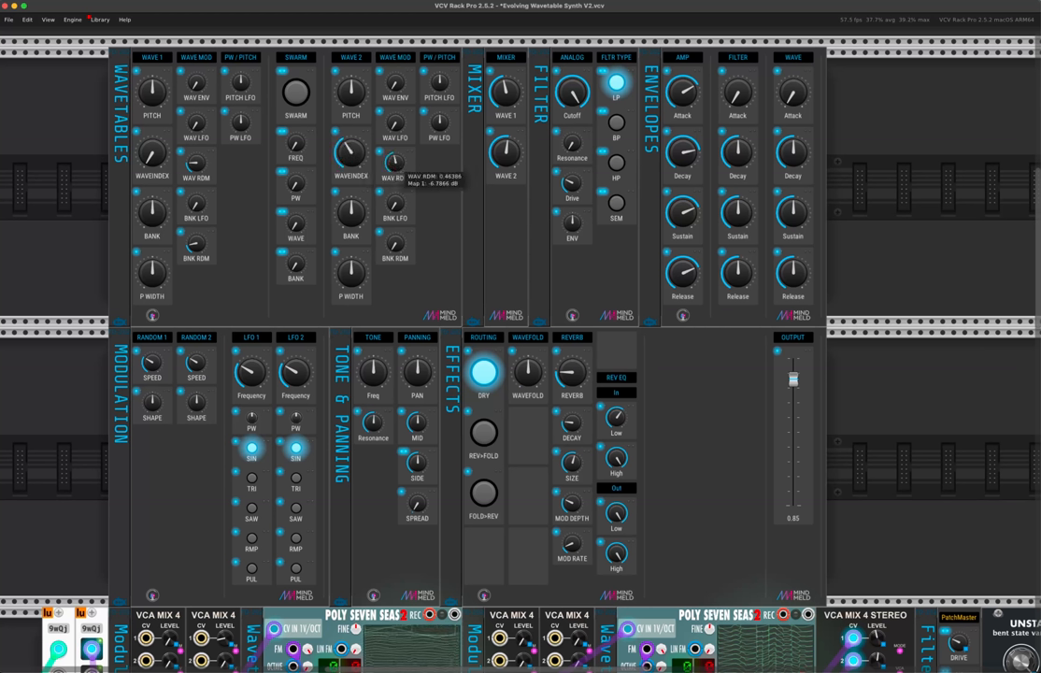
{"action": "mouse_move", "coordinate": [394, 205]}
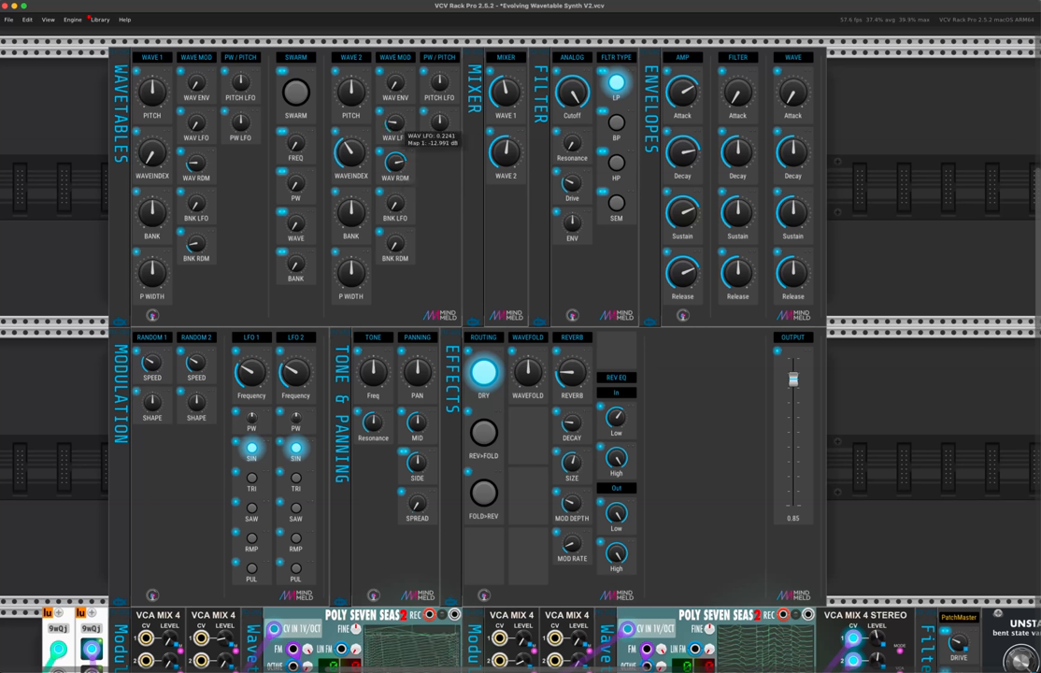
{"action": "mouse_move", "coordinate": [273, 325]}
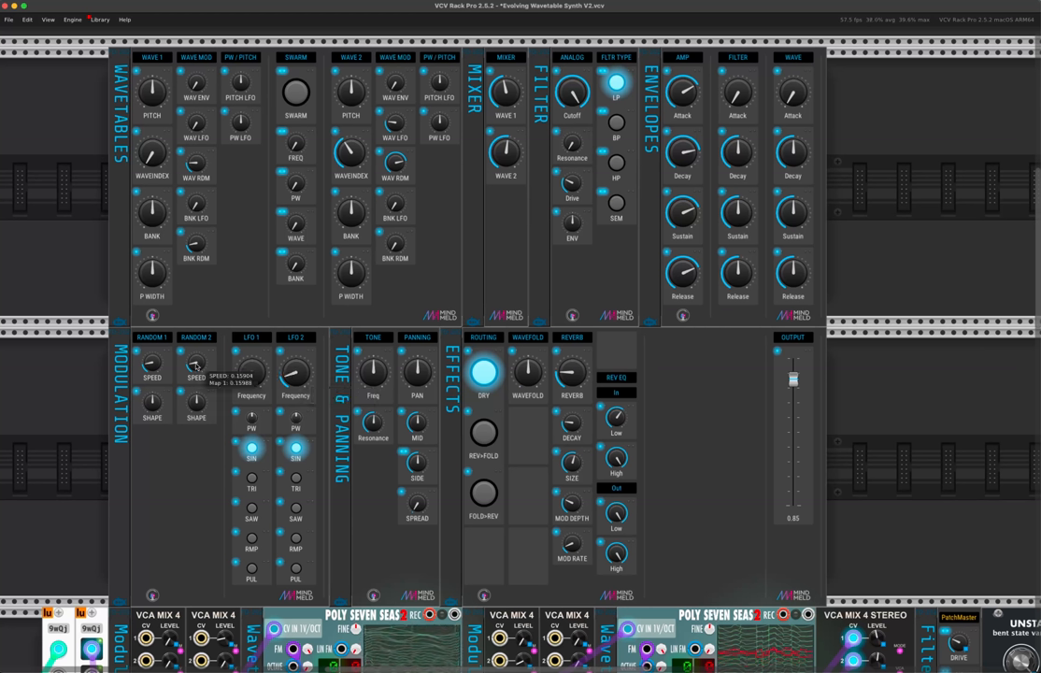
{"action": "mouse_move", "coordinate": [275, 383]}
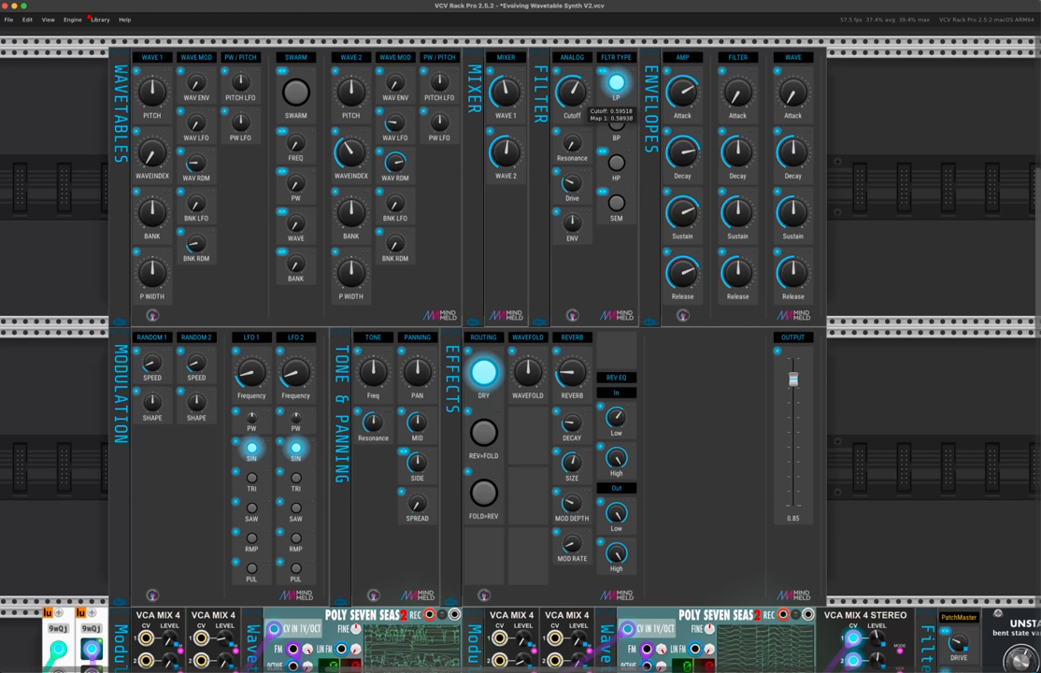
{"action": "mouse_move", "coordinate": [572, 223]}
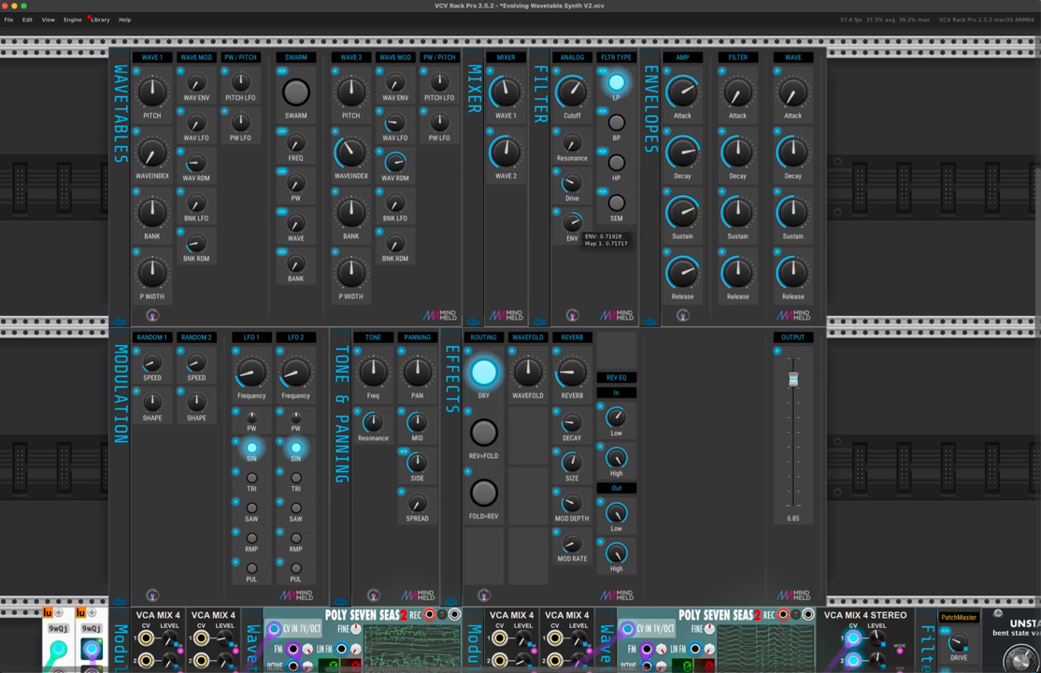
{"action": "mouse_move", "coordinate": [664, 187]}
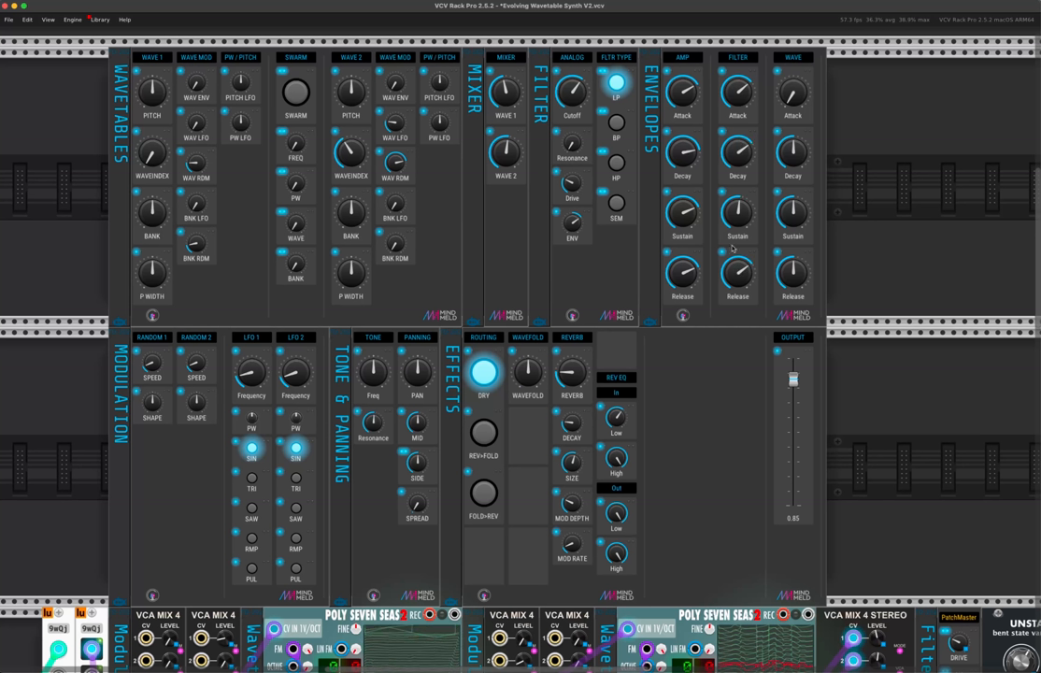
{"action": "mouse_move", "coordinate": [791, 92]}
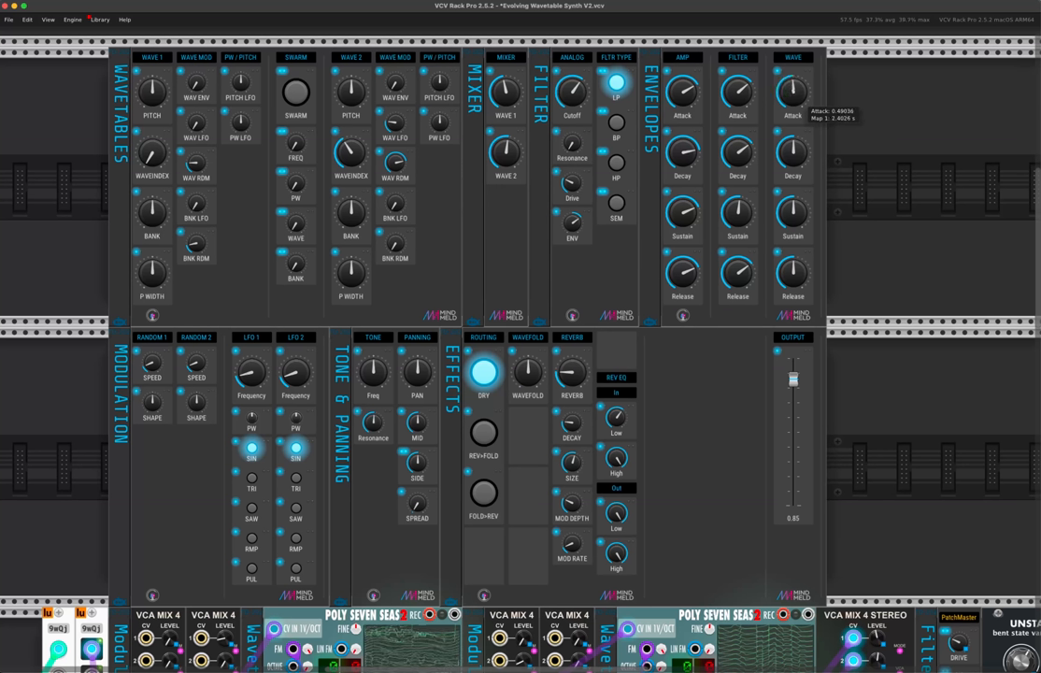
{"action": "mouse_move", "coordinate": [793, 215]}
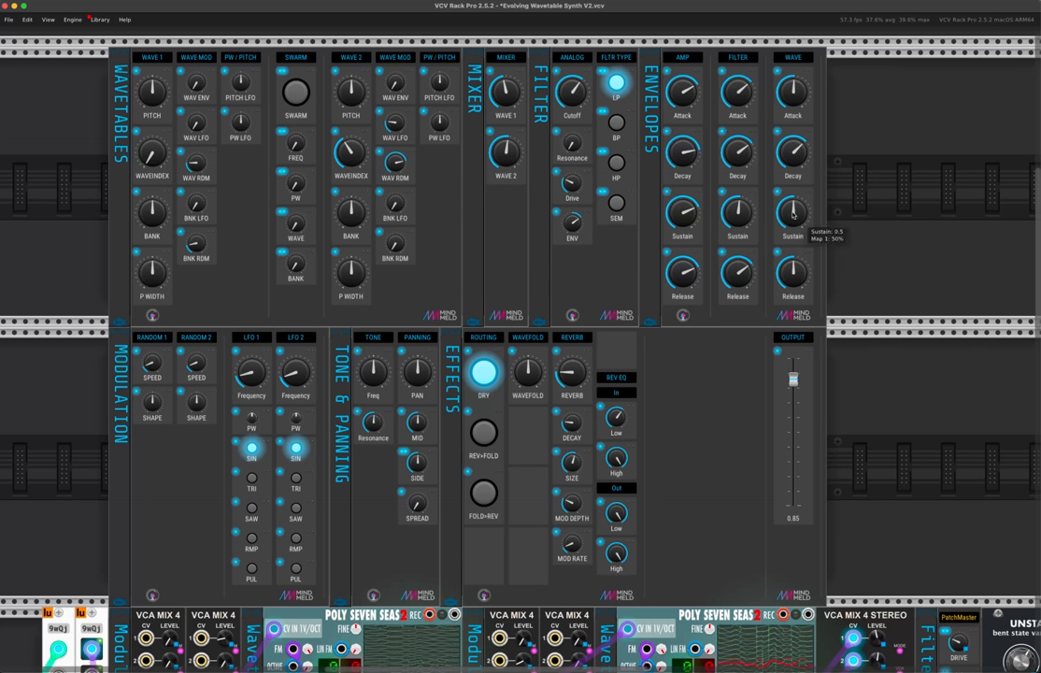
{"action": "mouse_move", "coordinate": [430, 215]}
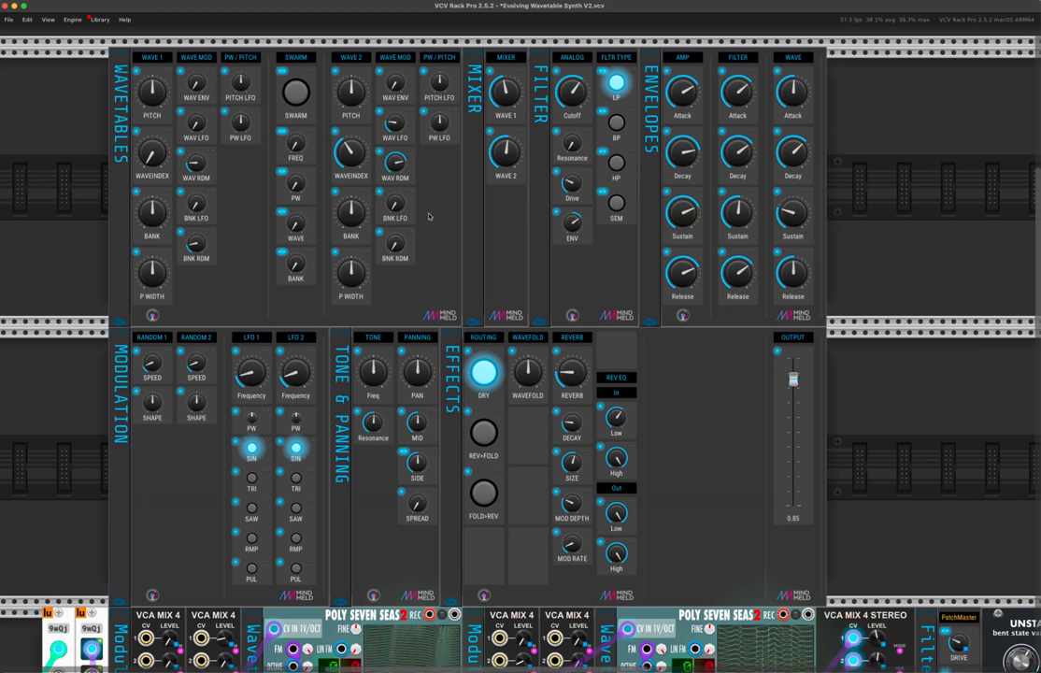
{"action": "mouse_move", "coordinate": [196, 80]}
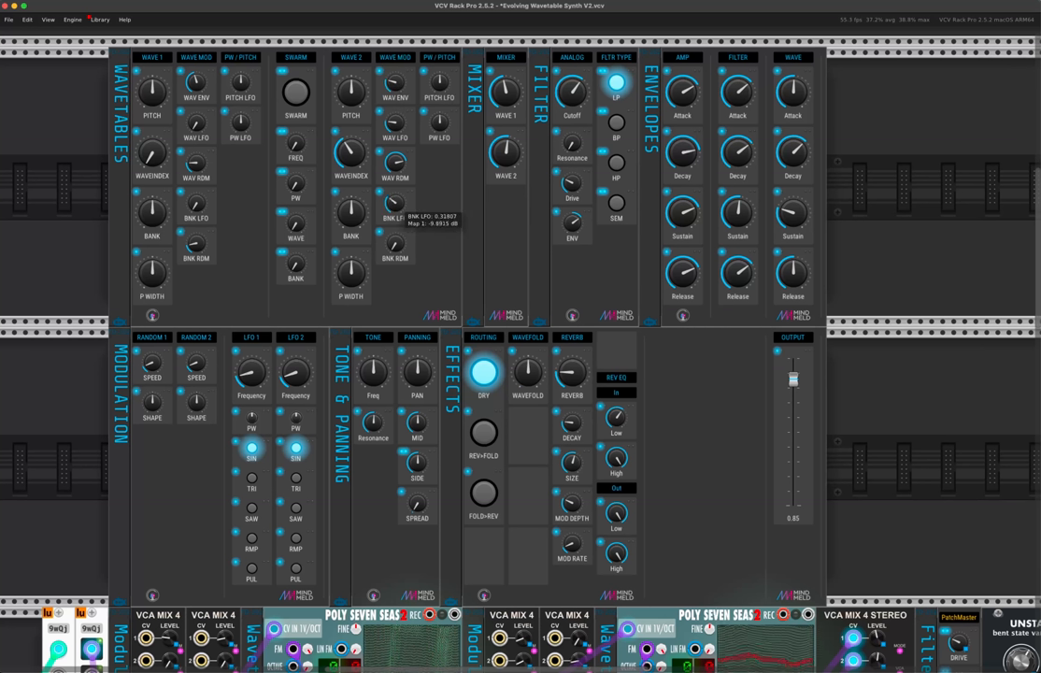
{"action": "mouse_move", "coordinate": [551, 411]}
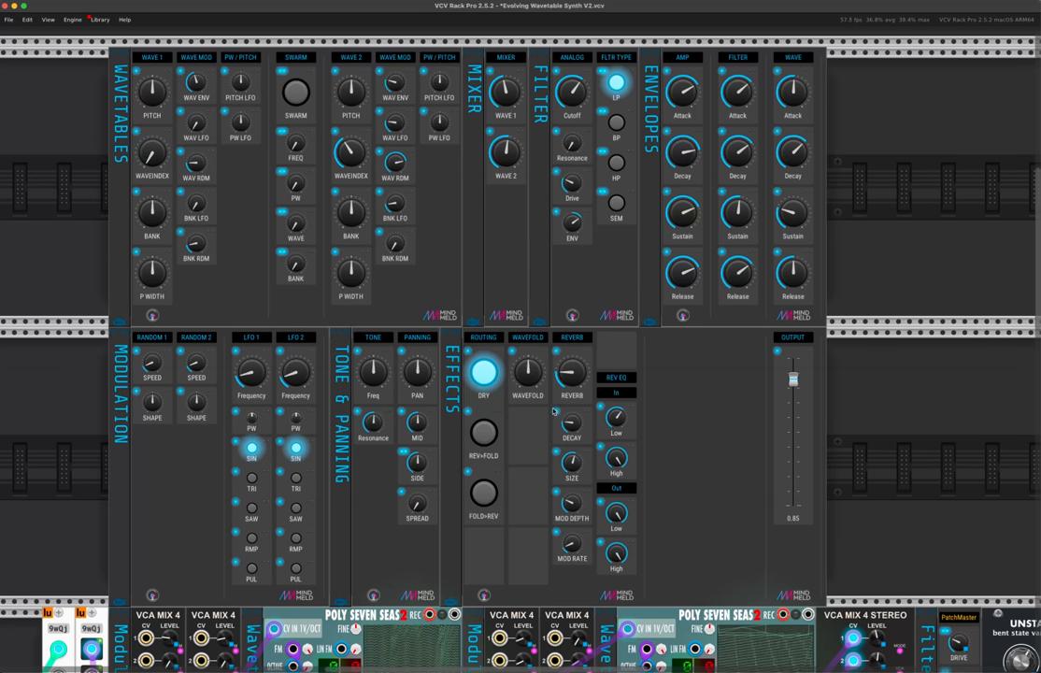
{"action": "mouse_move", "coordinate": [615, 416]}
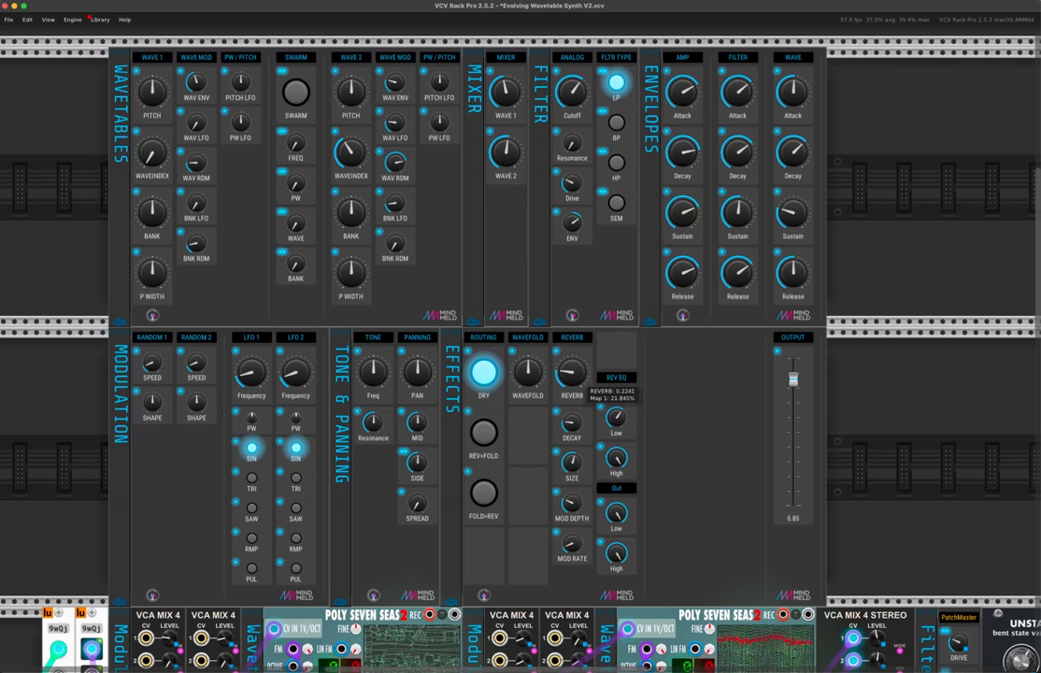
{"action": "mouse_move", "coordinate": [483, 433]}
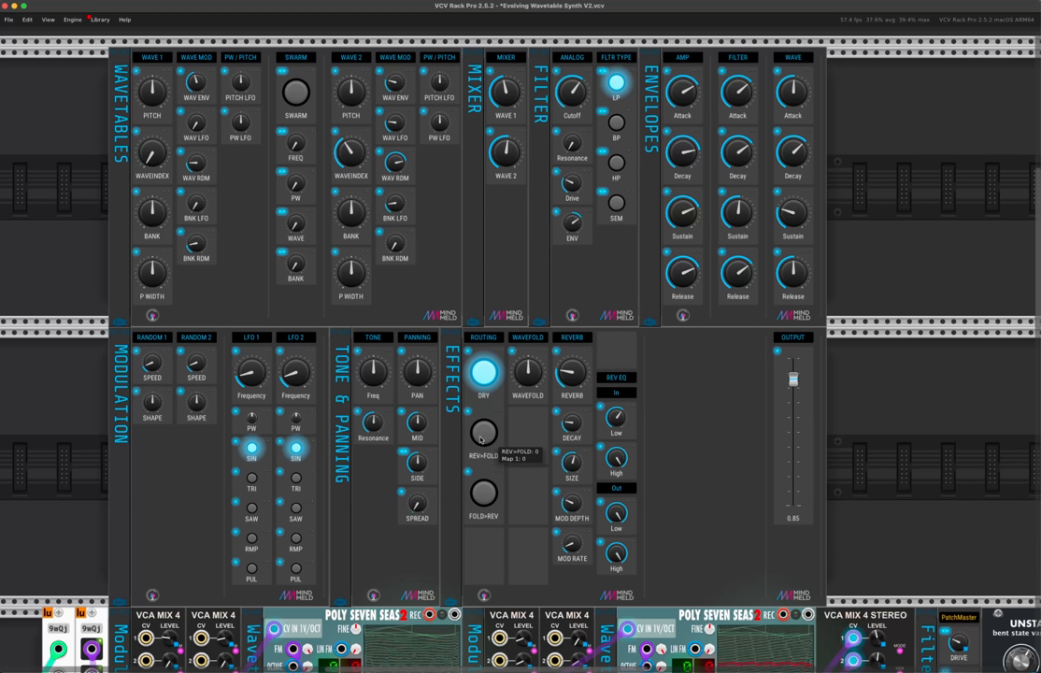
{"action": "mouse_move", "coordinate": [481, 504]}
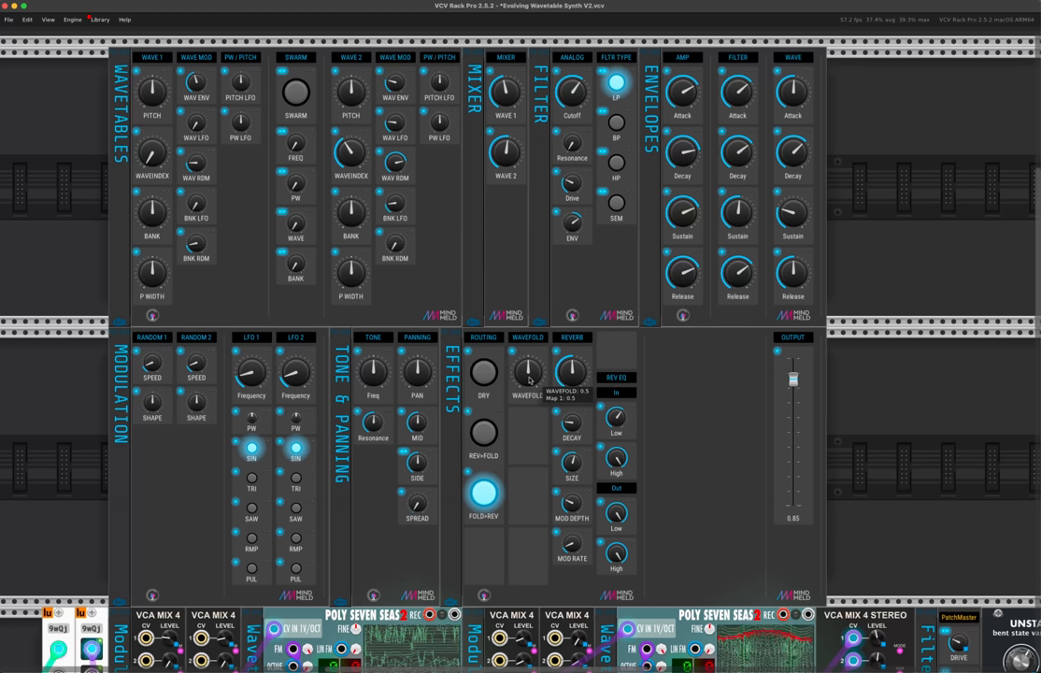
Step: Turn the WAVEFOLD knob up past 0.5
{"action": "left_click_drag", "start_coordinate": [528, 374], "coordinate": [528, 360]}
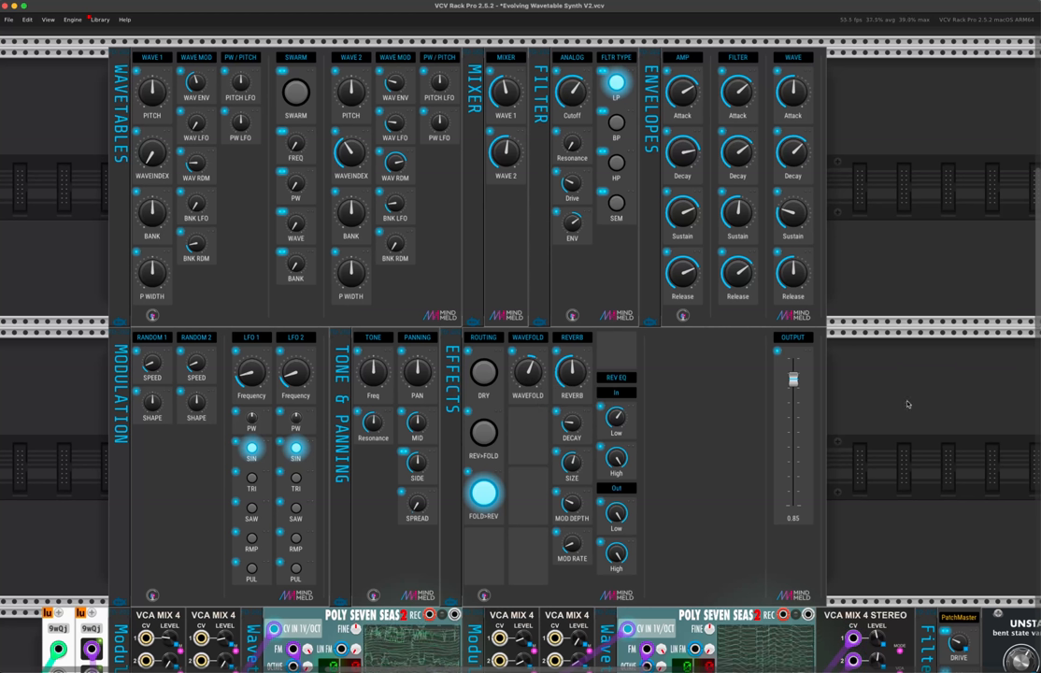
Step: Scroll the rack to inspect the Poly Seven Seas, Knobs, LFO and Intermix FX Chain Select modules
{"action": "scroll", "scroll_direction": "down", "scroll_amount": 3}
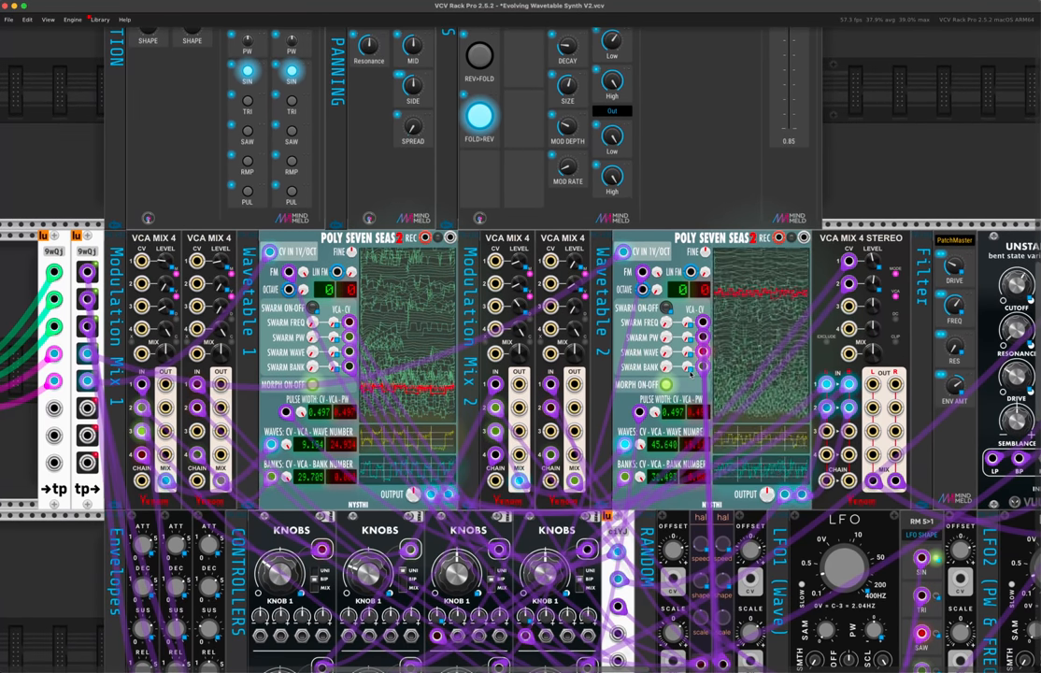
{"action": "scroll", "scroll_direction": "left", "scroll_amount": 3}
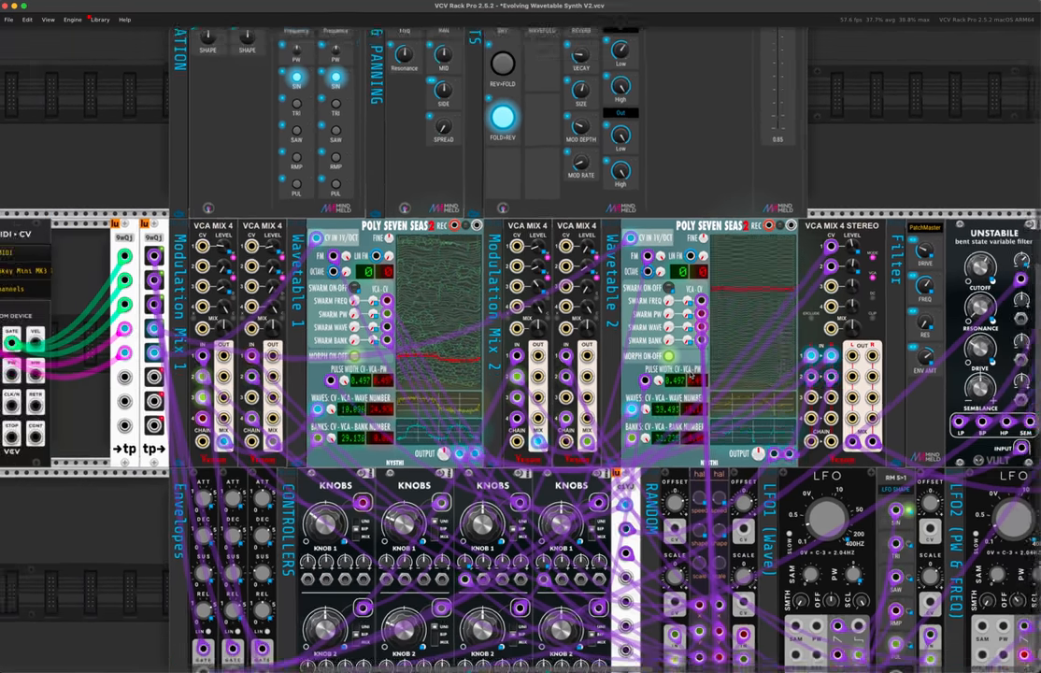
{"action": "scroll", "scroll_direction": "down", "scroll_amount": 3}
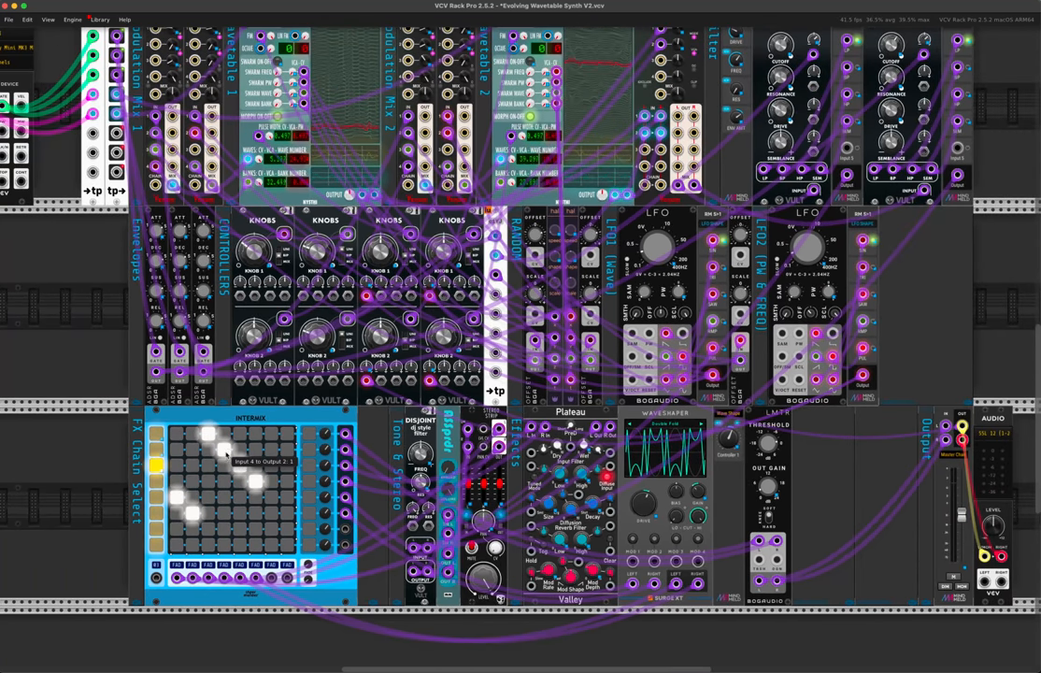
{"action": "scroll", "scroll_direction": "up", "scroll_amount": 3}
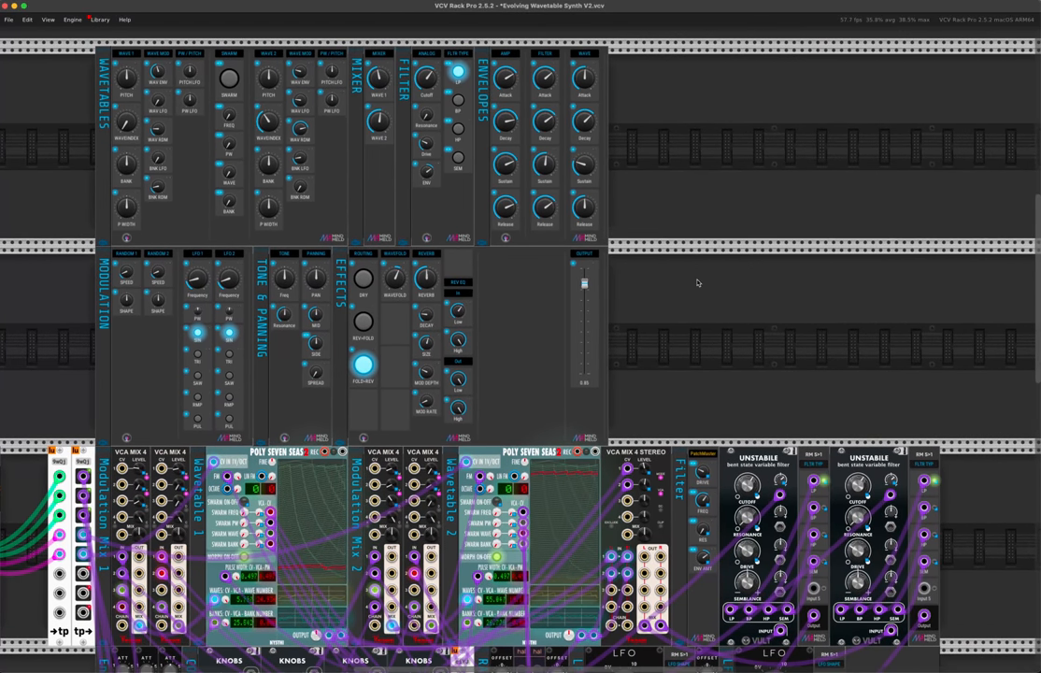
{"action": "mouse_move", "coordinate": [712, 283]}
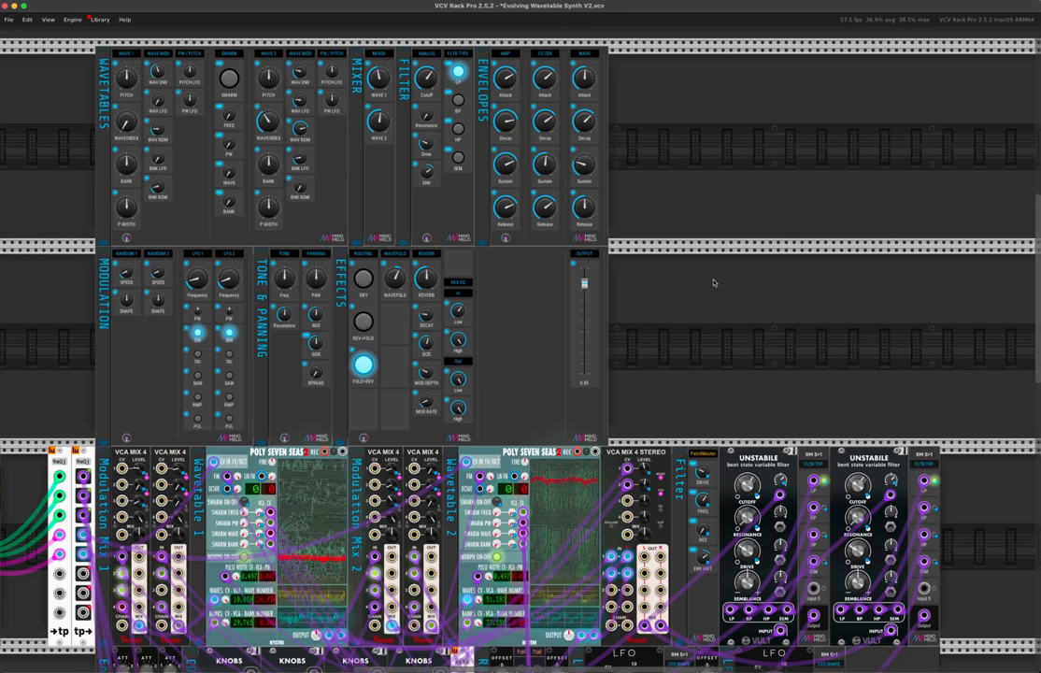
{"action": "scroll", "scroll_direction": "down", "scroll_amount": 3}
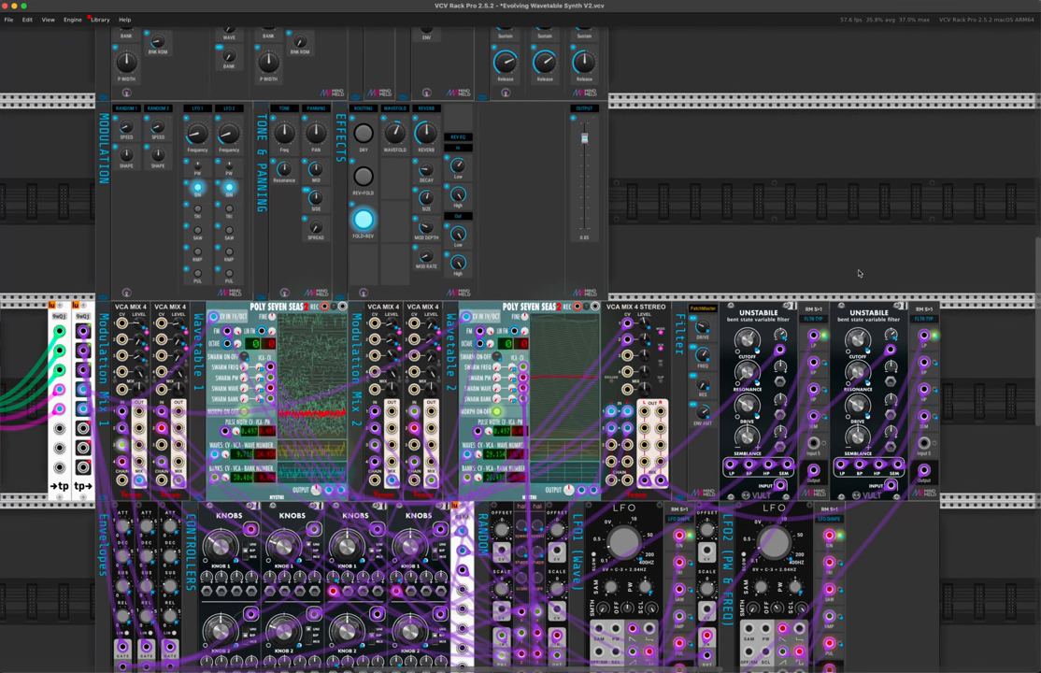
{"action": "scroll", "scroll_direction": "down", "scroll_amount": 3}
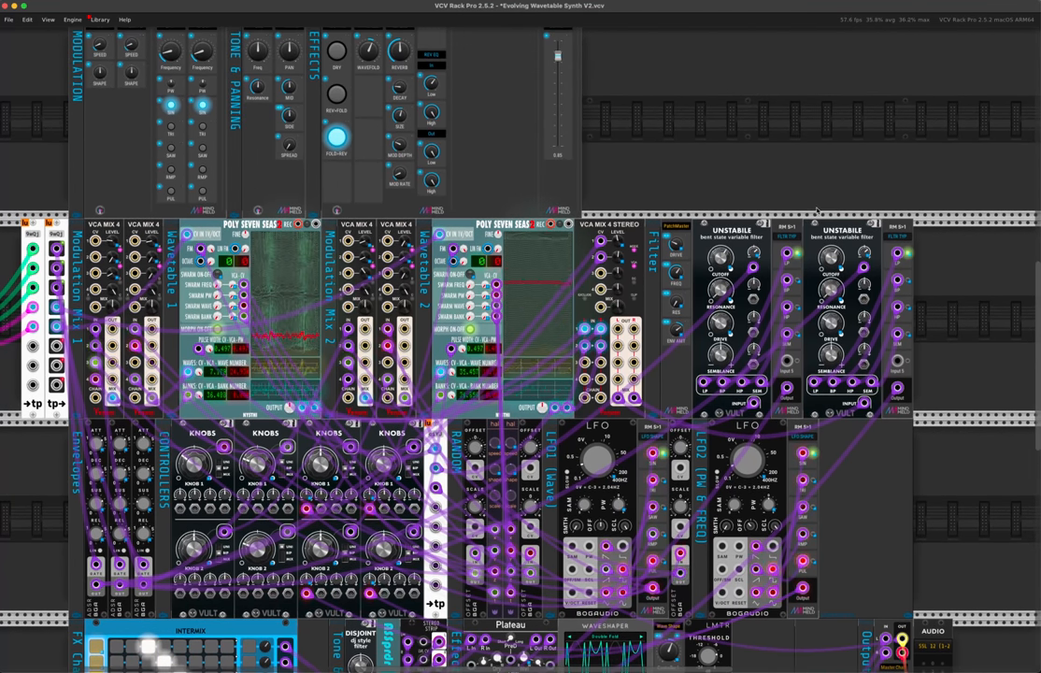
{"action": "scroll", "scroll_direction": "up", "scroll_amount": 3}
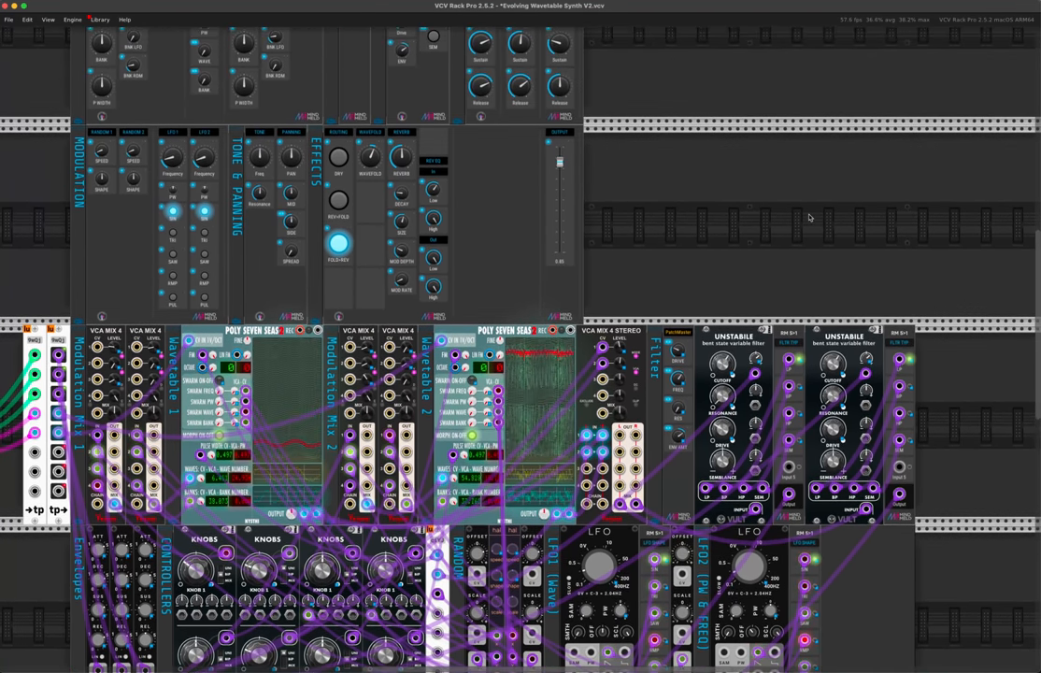